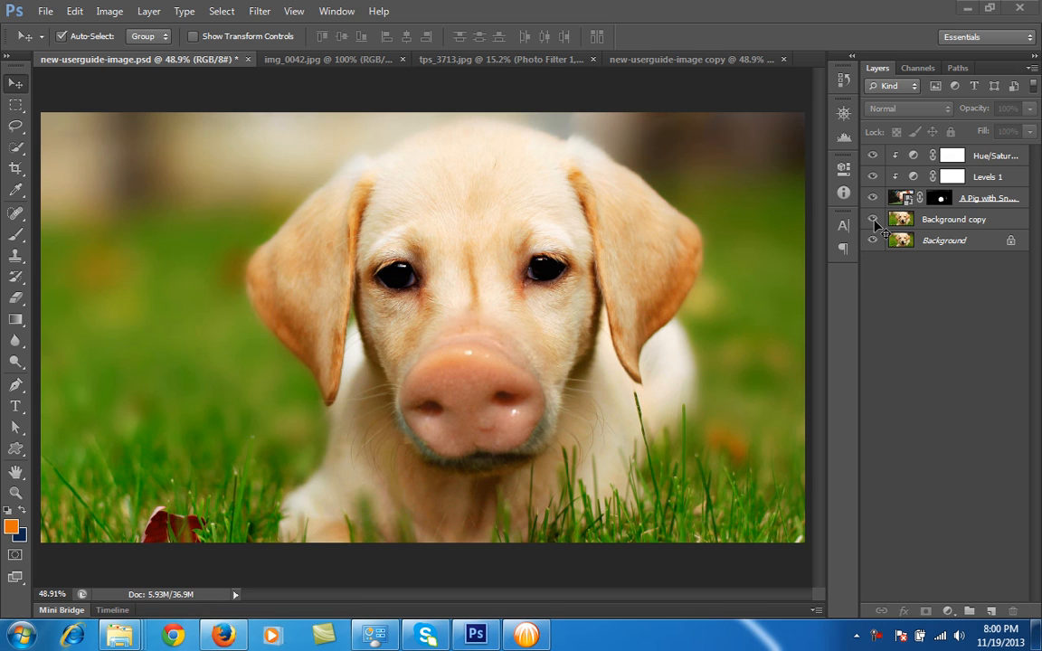
mouse_move(872, 225)
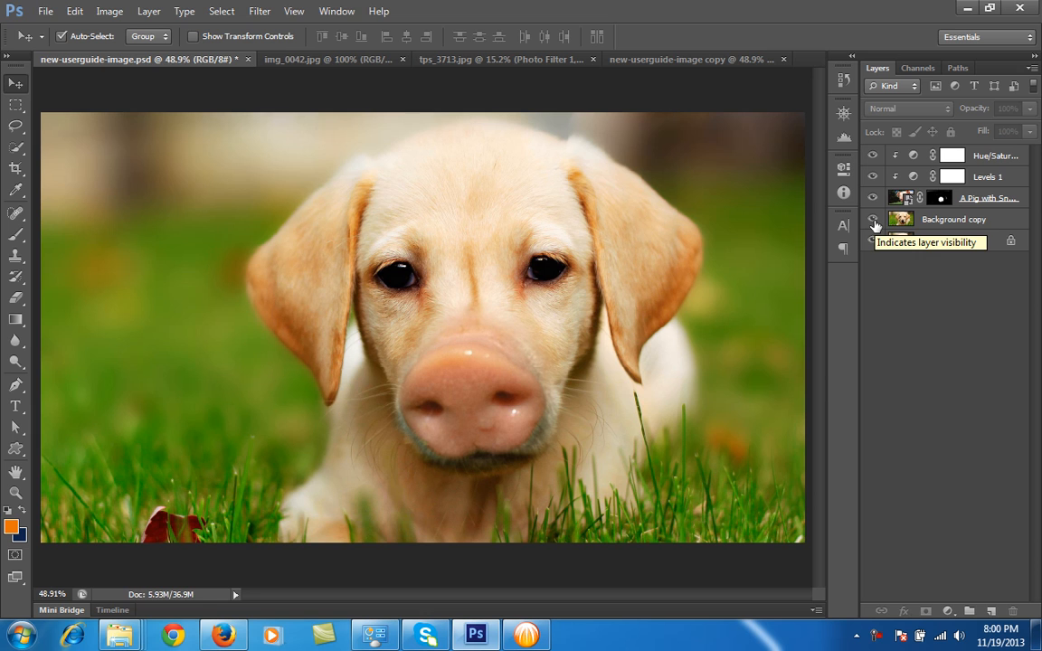
Toggle the Background copy layer's visibility while reviewing the finished composite's layers.
click(872, 239)
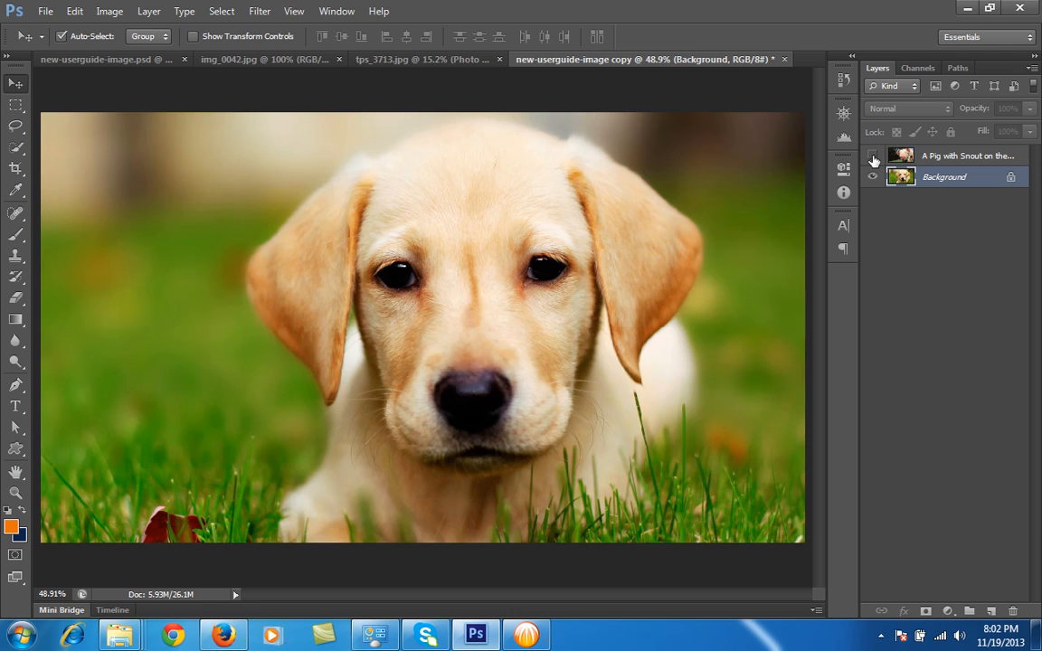
Compare the pig photo over the puppy by toggling its eye icon, leaving it visible and active.
click(872, 155)
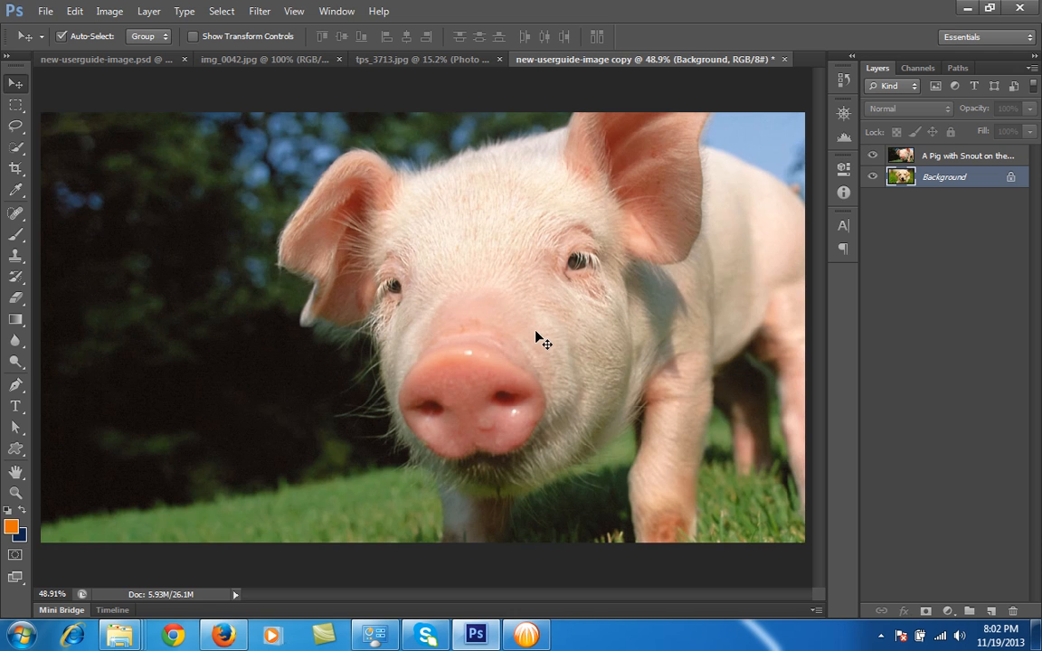
mouse_move(434, 369)
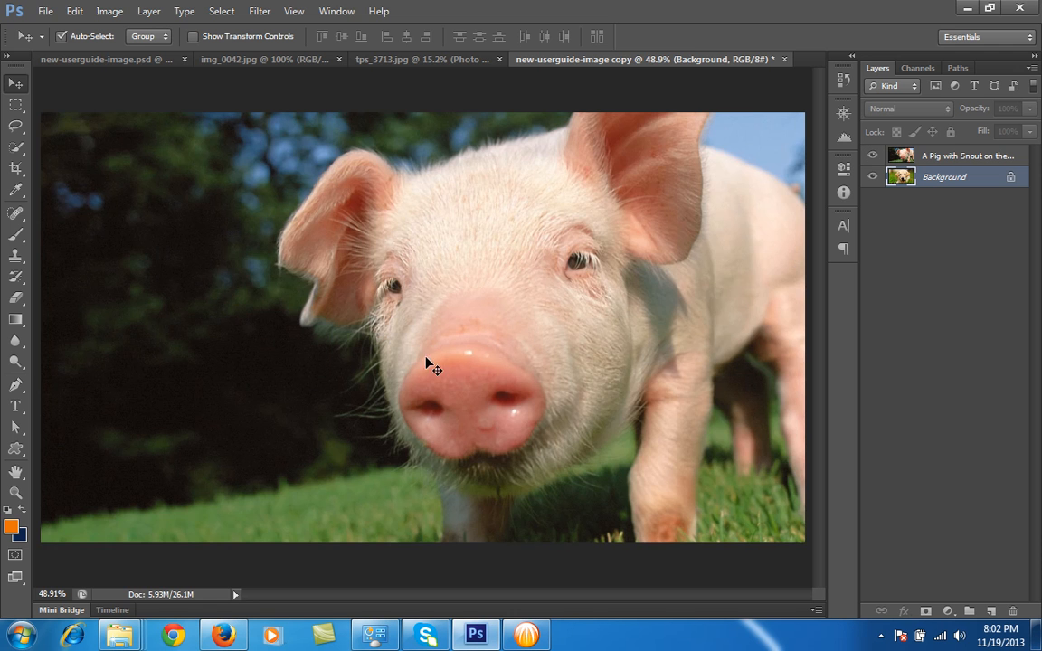
mouse_move(446, 355)
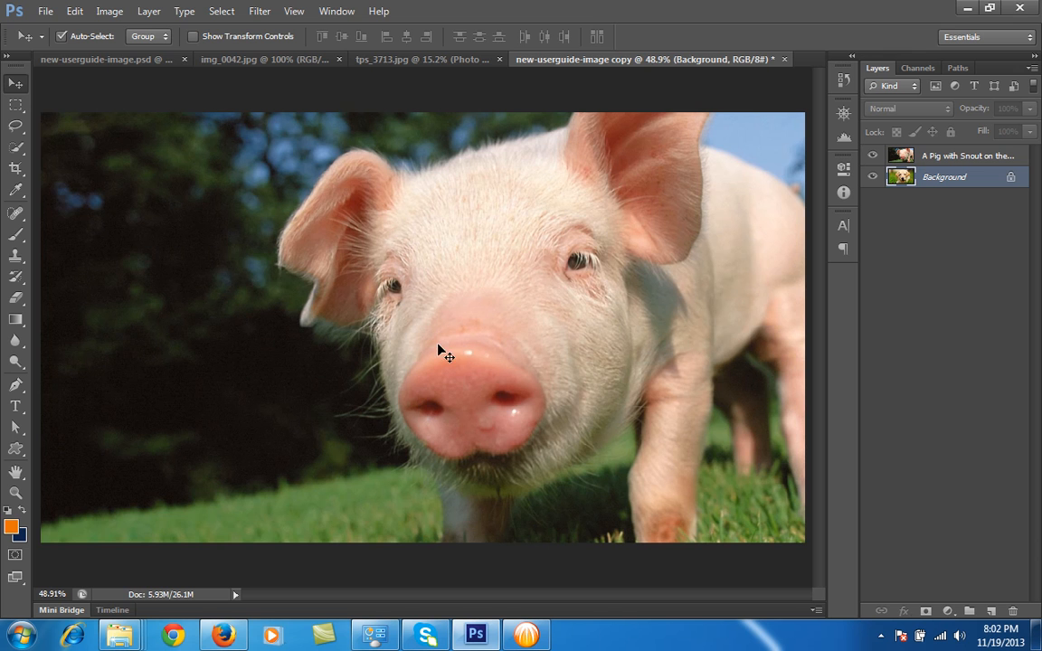
click(872, 155)
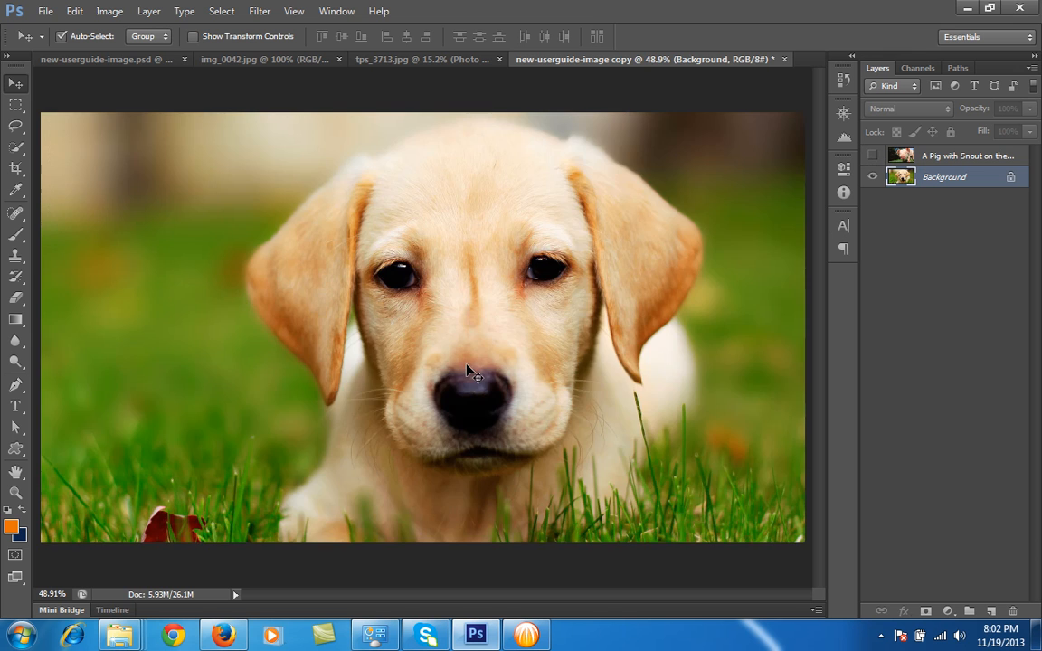
mouse_move(493, 434)
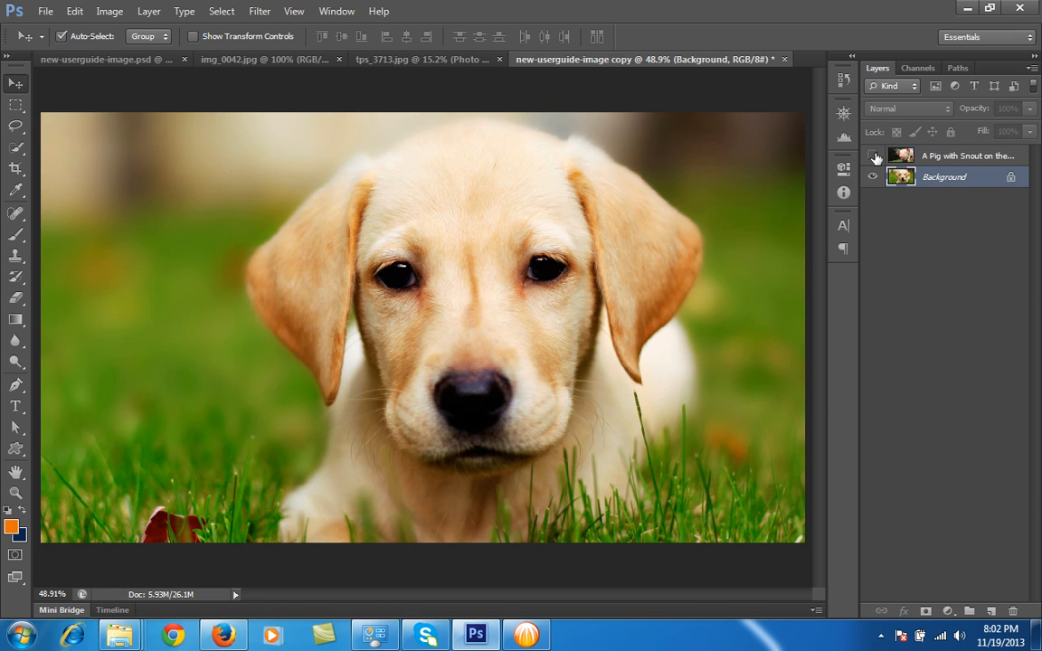
click(874, 155)
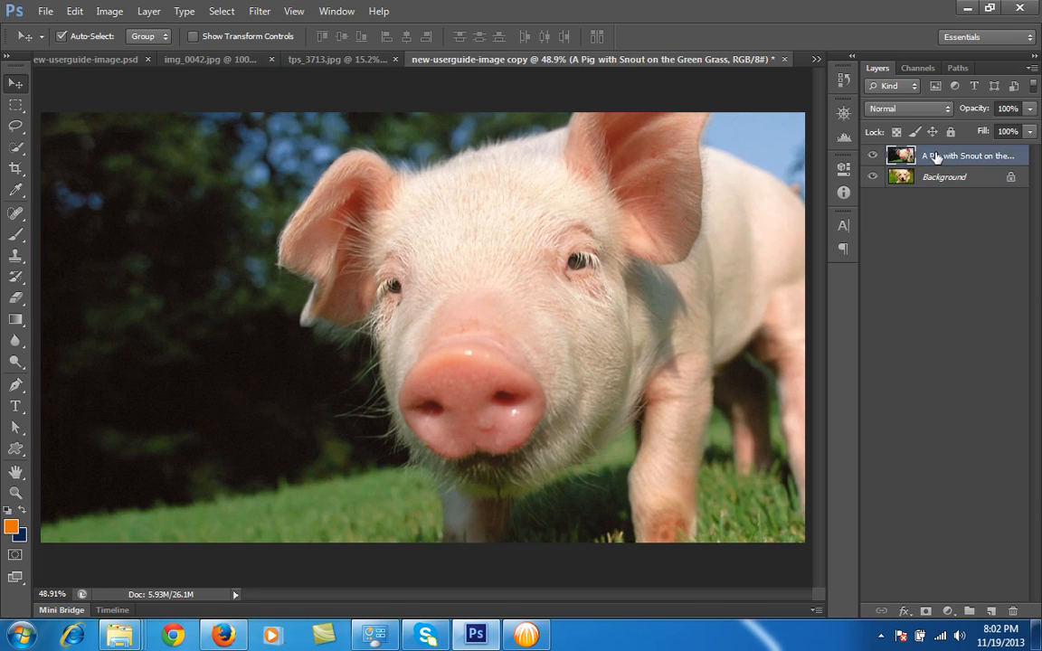
click(874, 155)
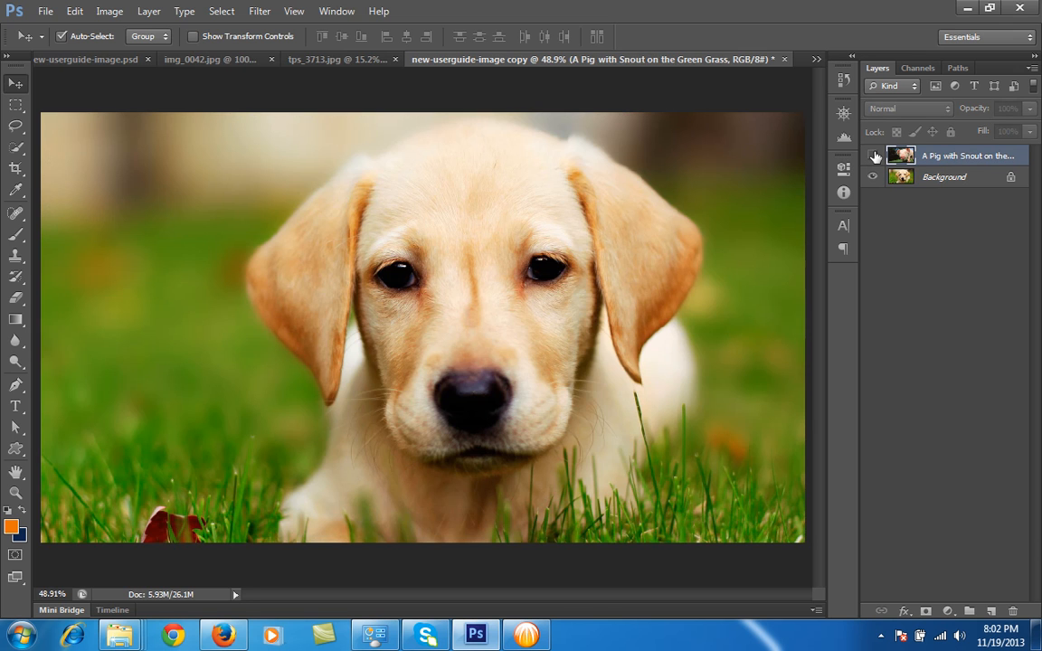
mouse_move(874, 155)
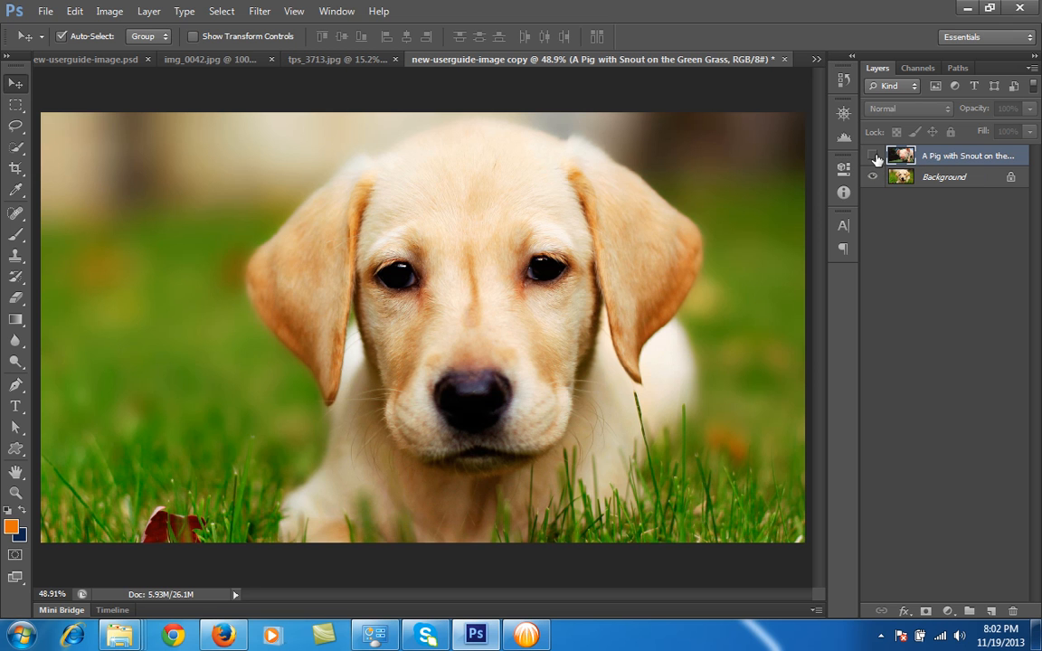
click(872, 156)
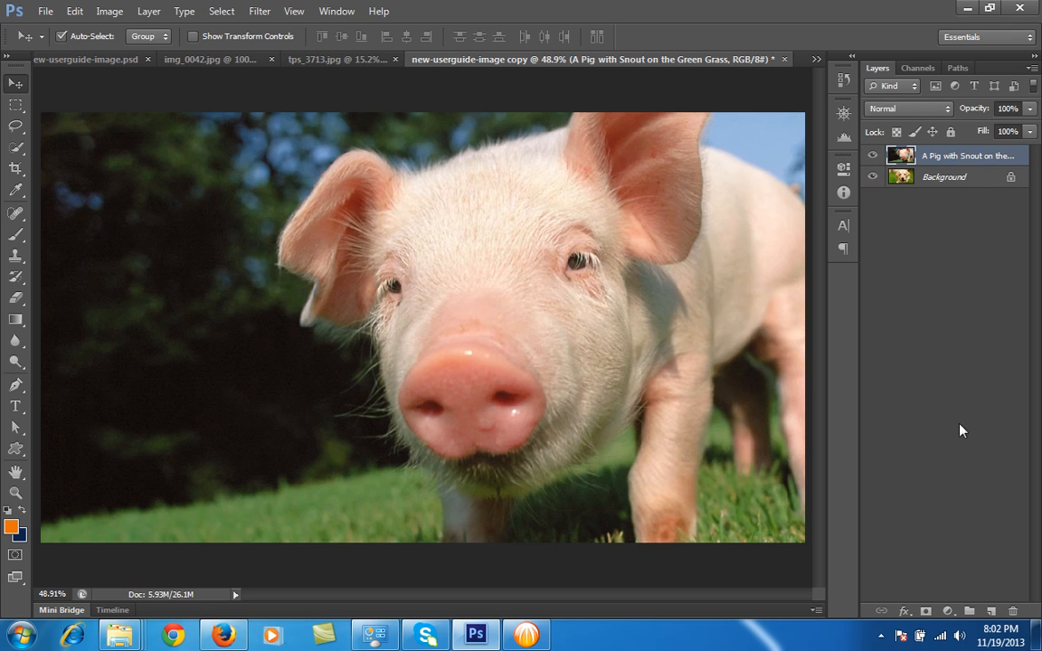
mouse_move(927, 477)
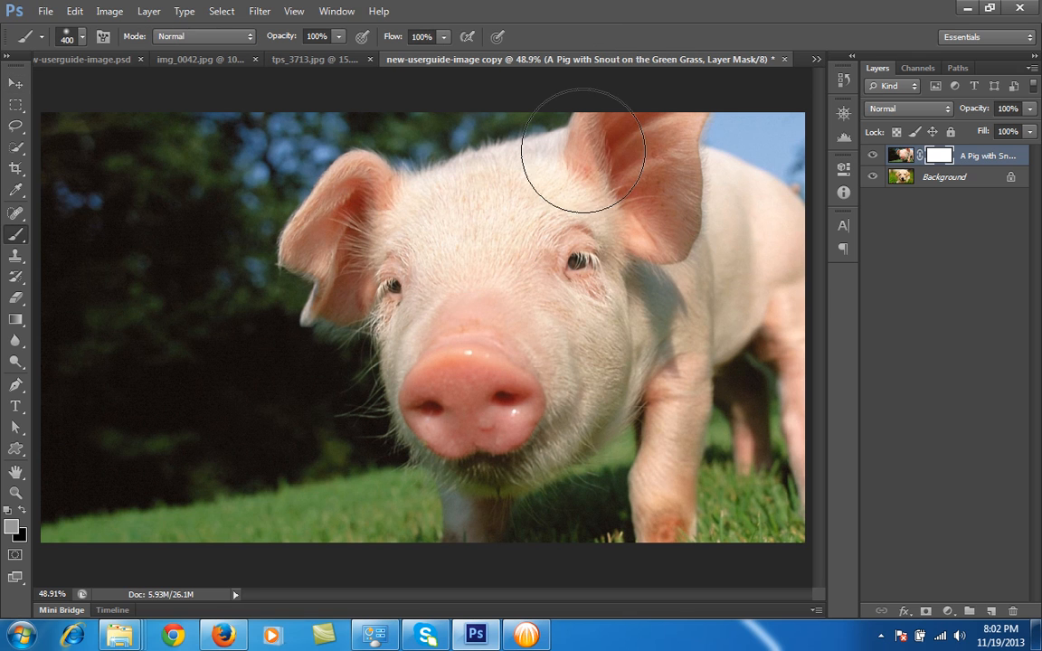
mouse_move(537, 123)
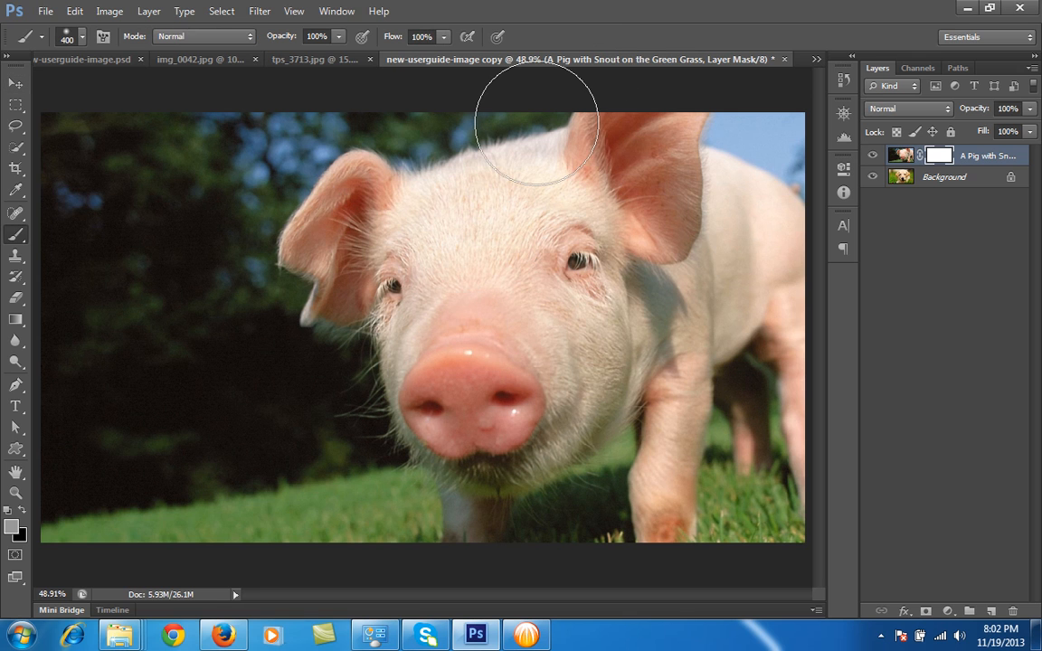
mouse_move(787, 120)
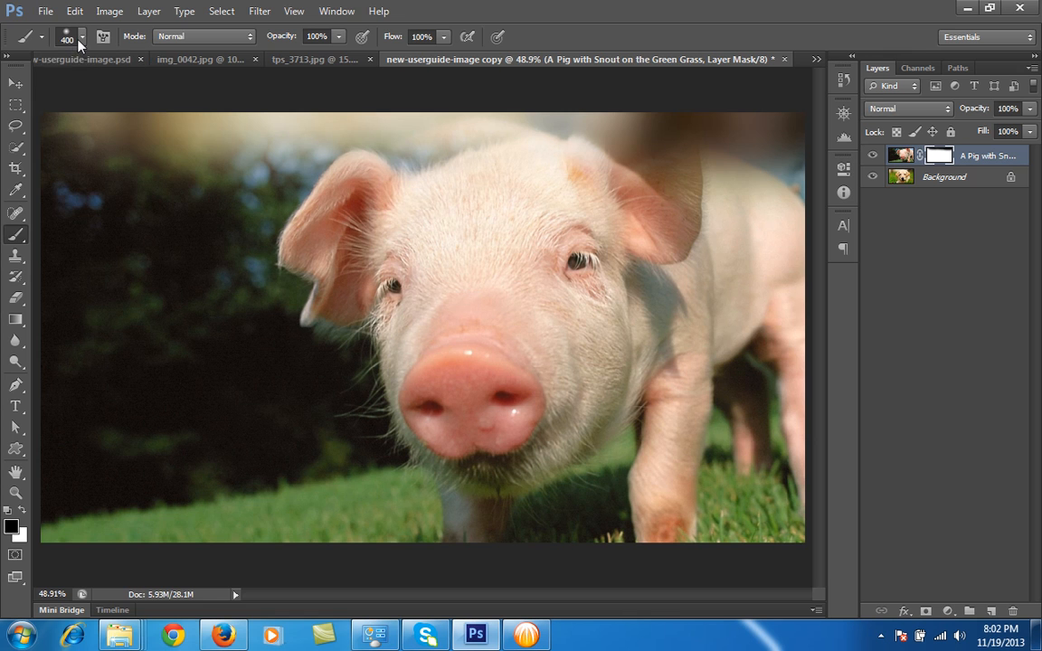
Adjust the soft brush's size and hardness for painting black on the pig layer mask.
click(83, 36)
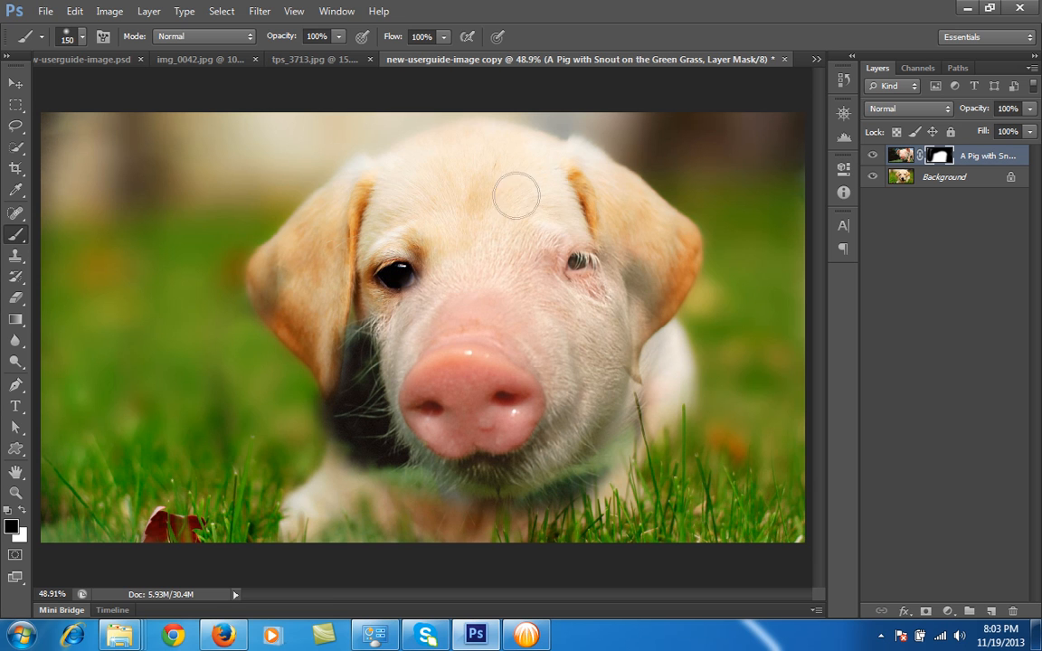
Mask the pig around the puppy's eye and remove the dark patch beside the snout.
drag(516, 195, 560, 244)
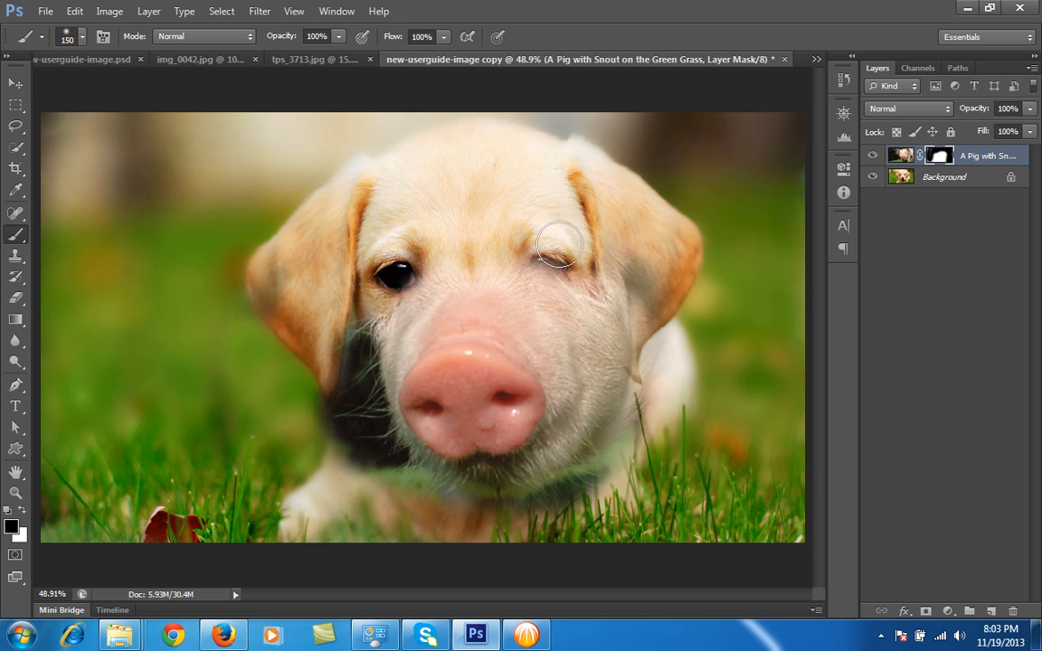
drag(561, 244, 600, 379)
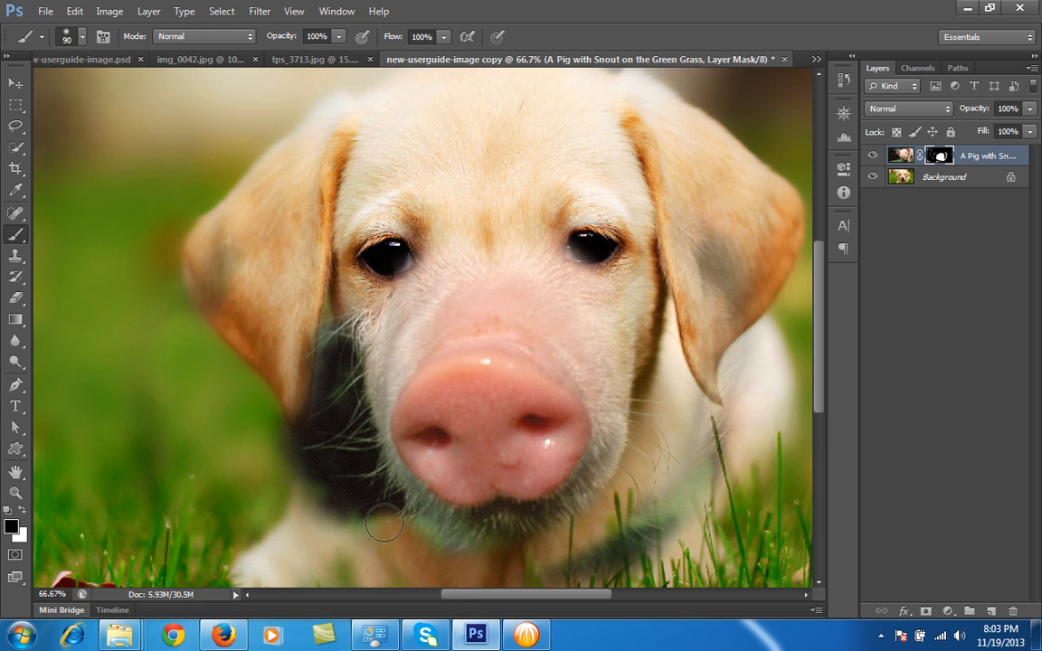
drag(384, 522, 340, 365)
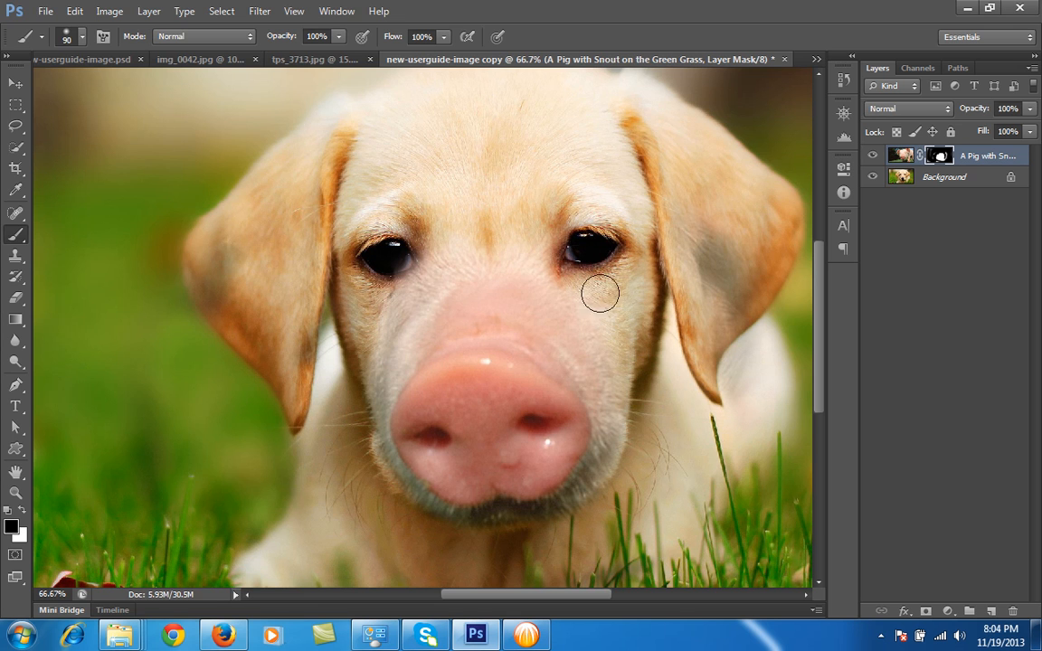
mouse_move(559, 237)
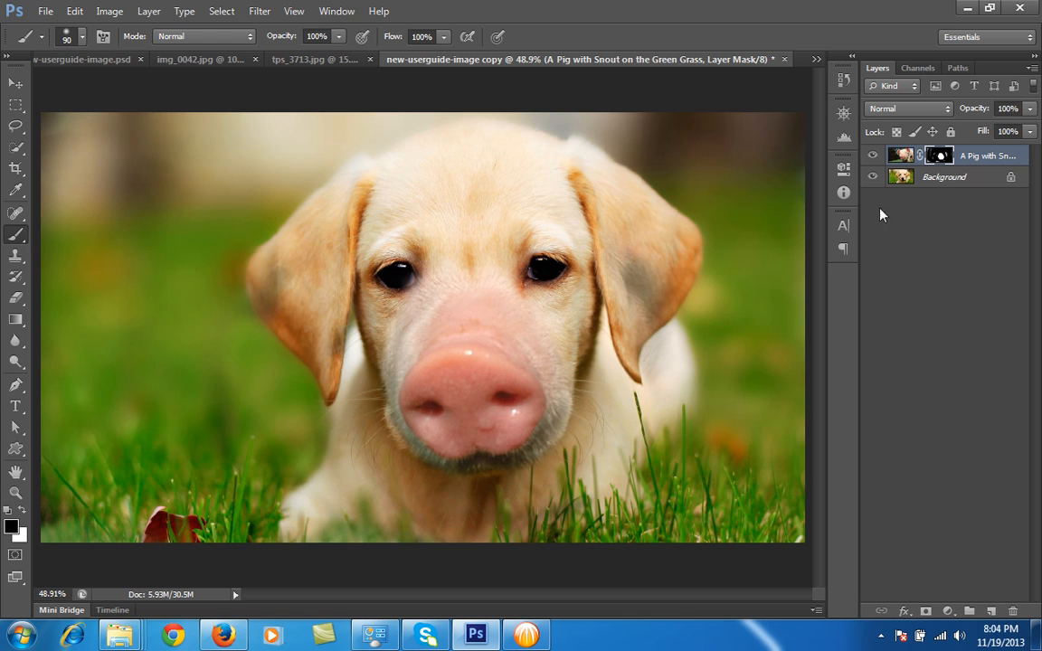
mouse_move(564, 400)
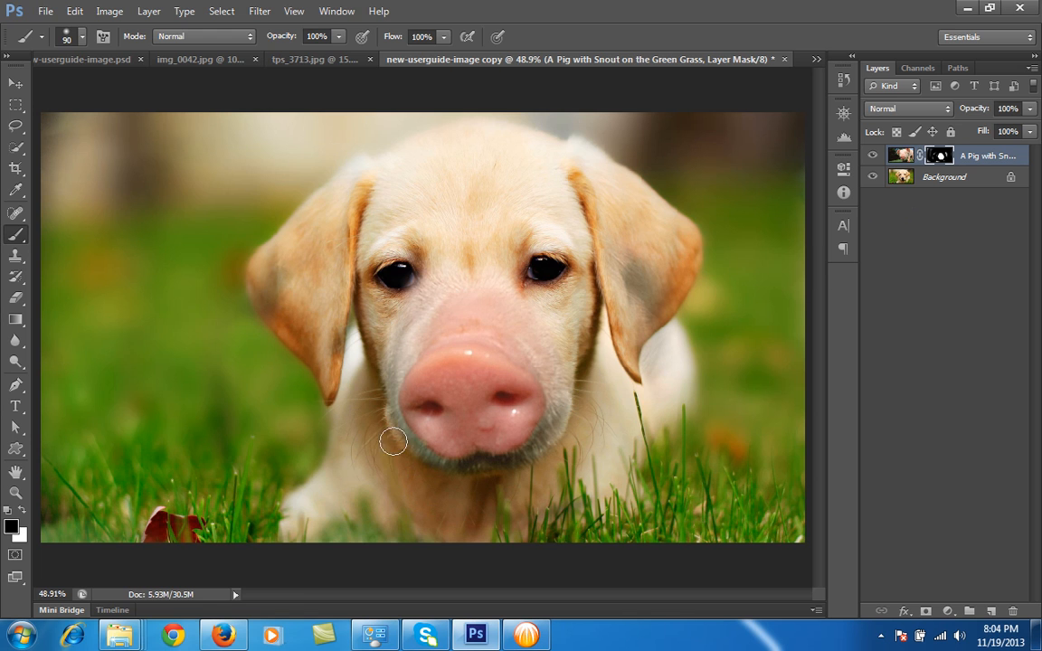
mouse_move(610, 390)
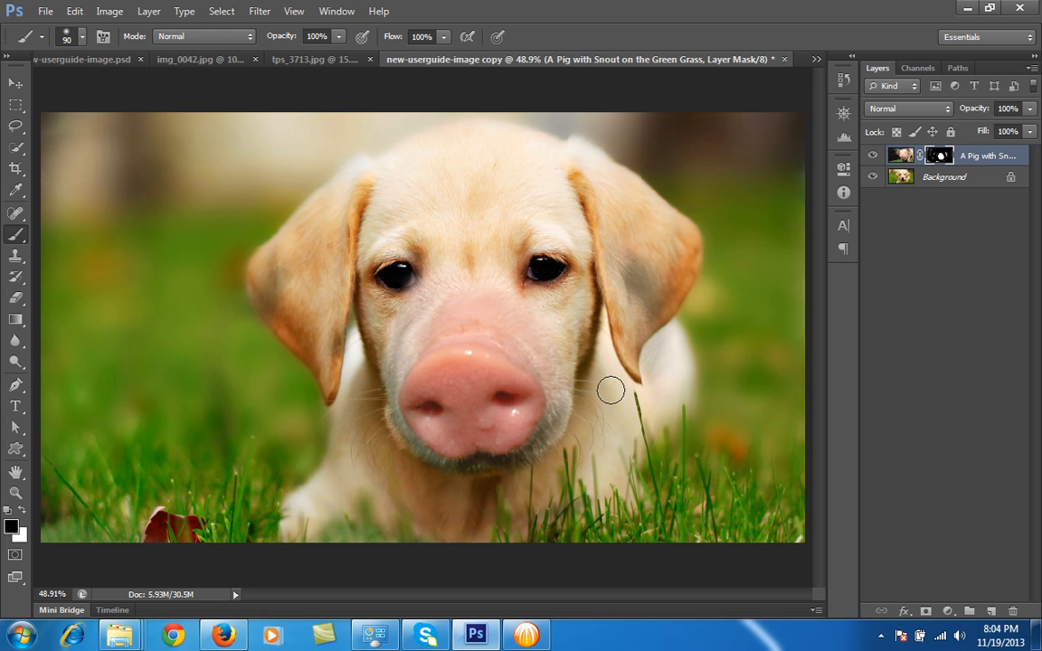
Softly mask the snout edge so it blends into the puppy's cheek.
drag(612, 391, 550, 448)
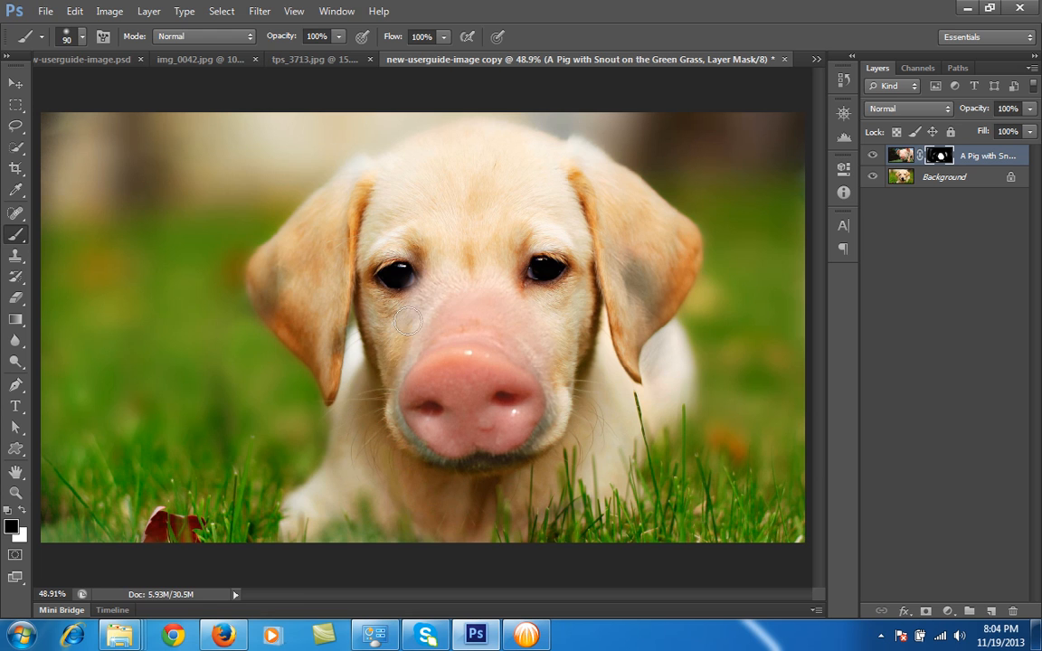
mouse_move(492, 195)
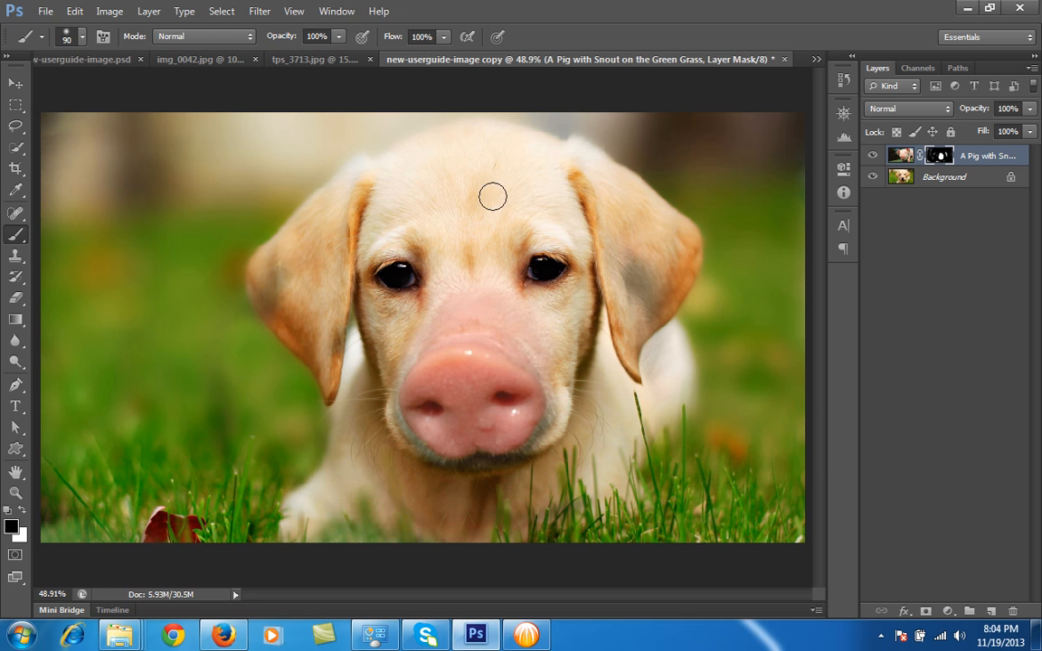
mouse_move(413, 306)
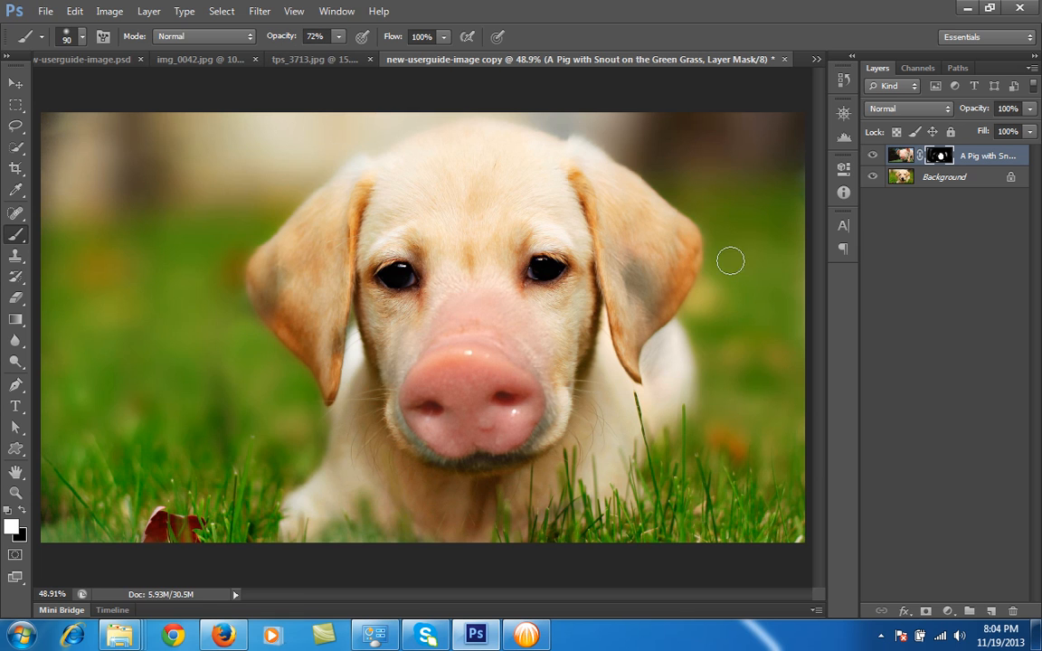
Work from the puppy background, hide the pig snout layer, and launch the Liquify filter.
click(944, 177)
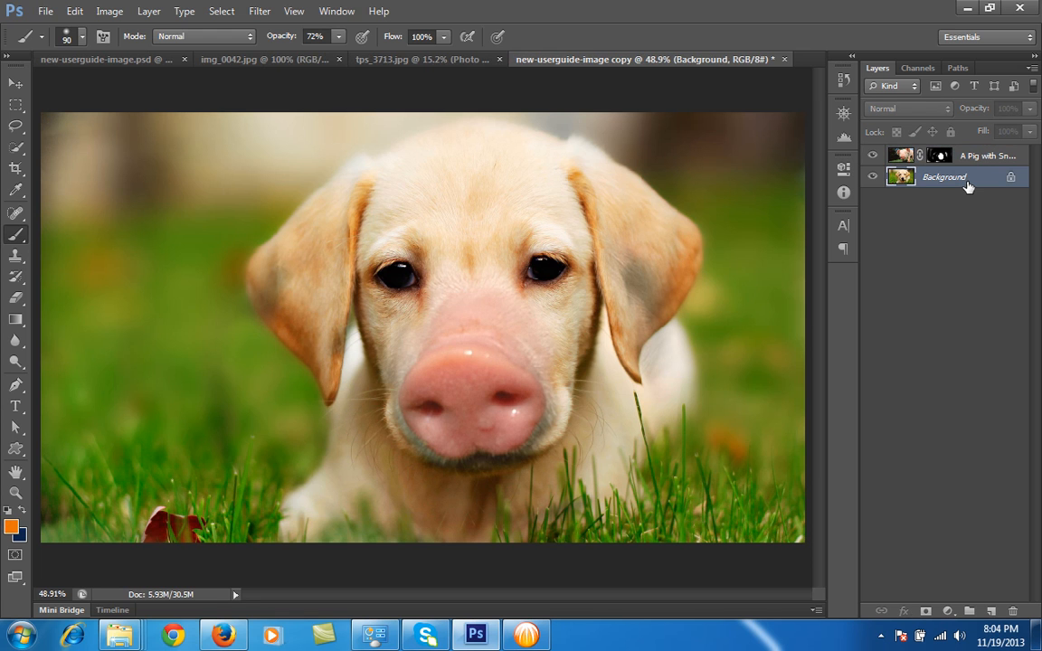
mouse_move(966, 185)
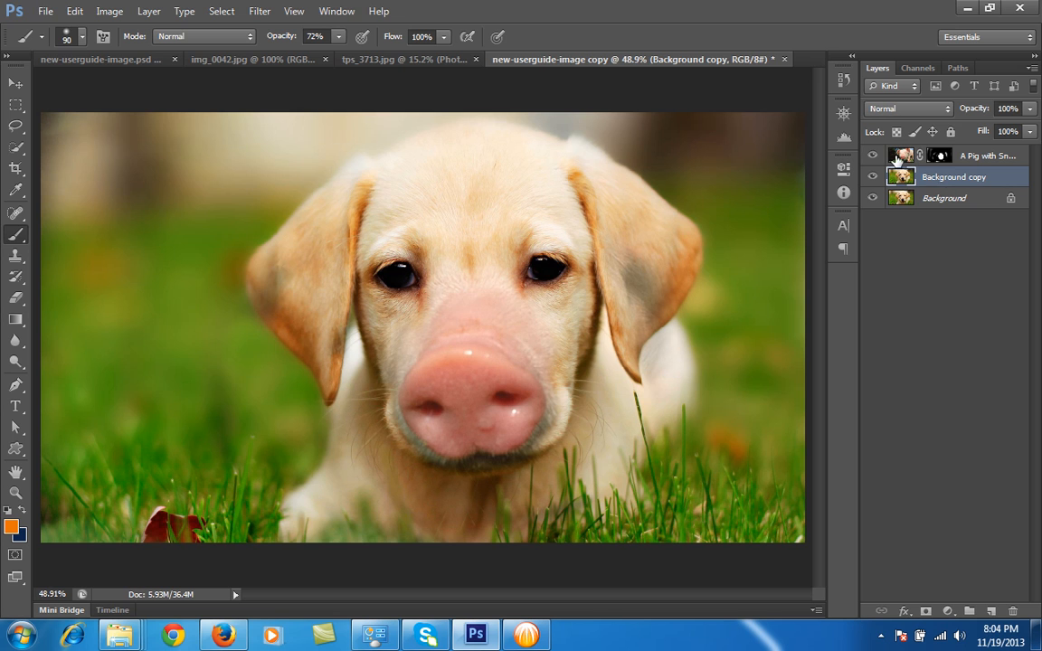
click(872, 156)
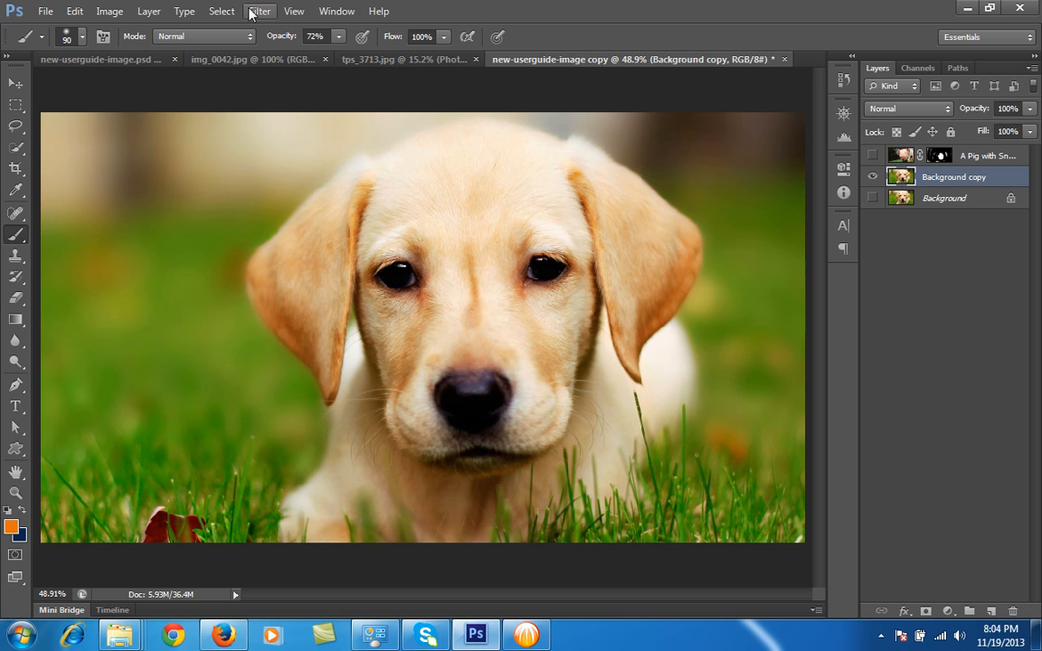
click(279, 11)
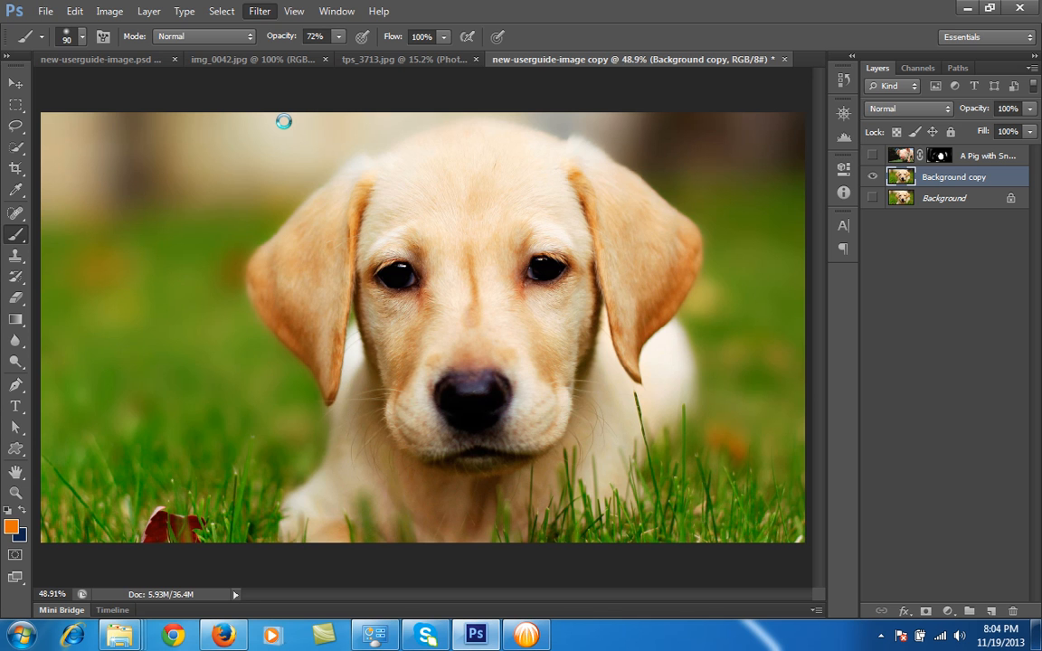
click(259, 11)
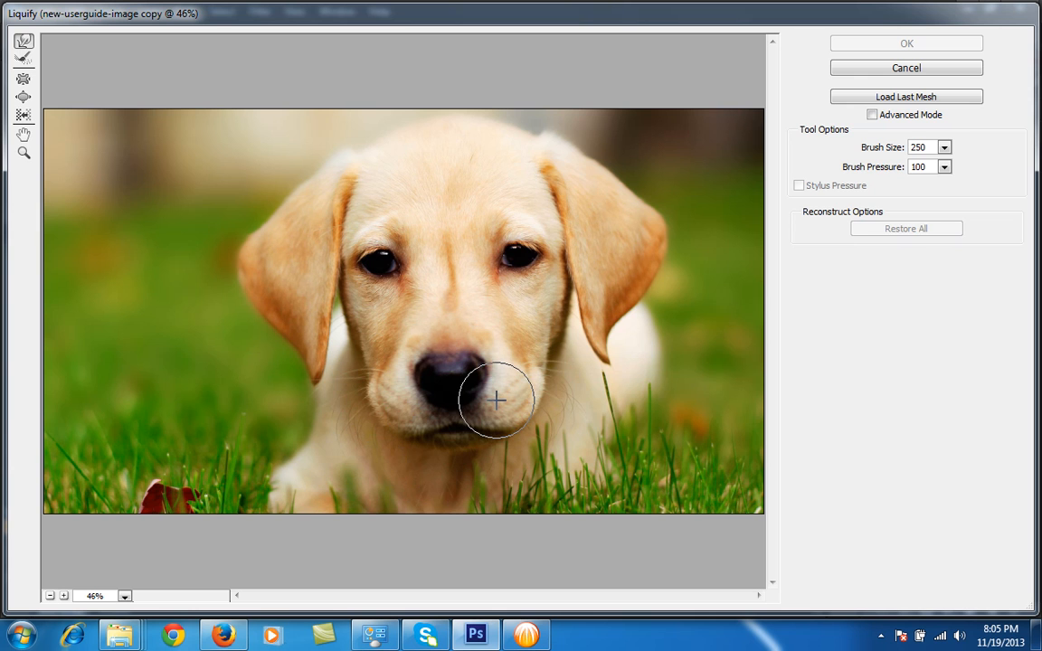
mouse_move(541, 393)
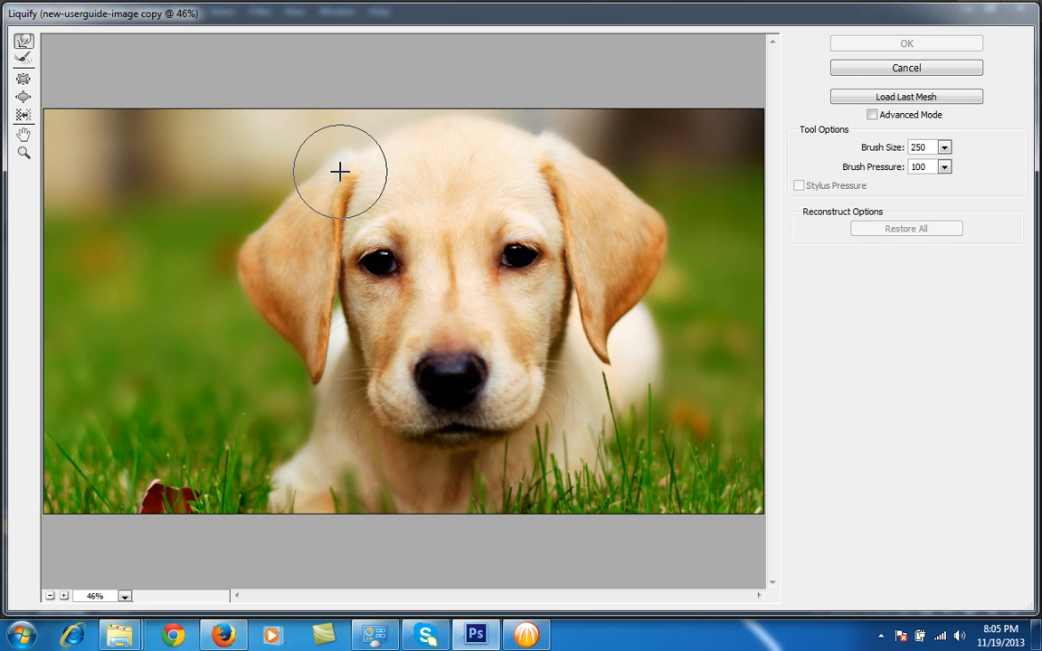
mouse_move(535, 387)
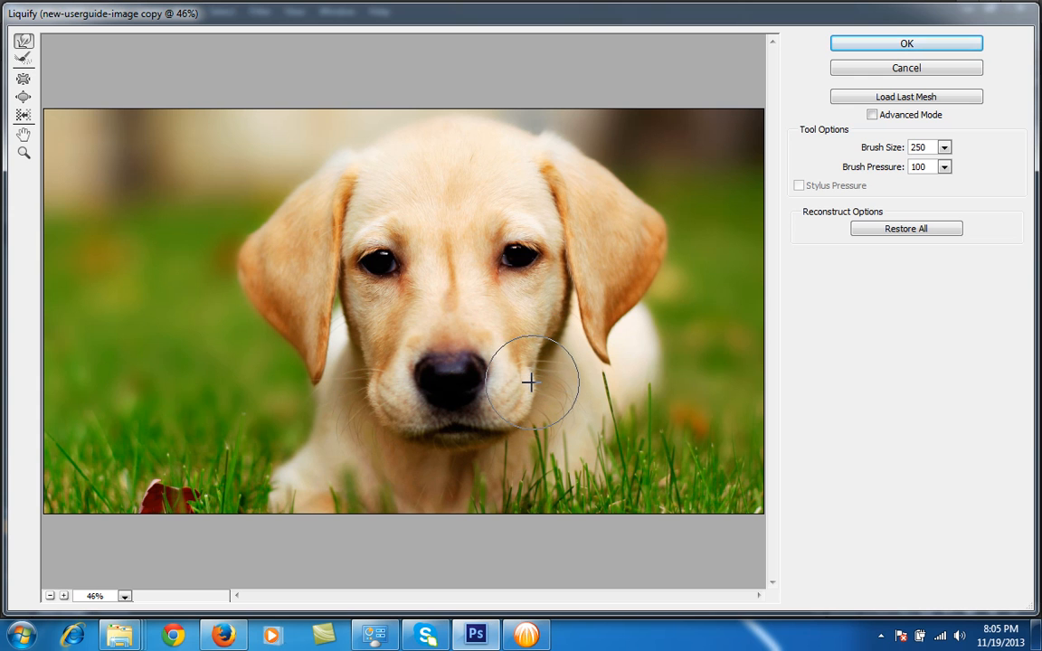
Push the fur beside the puppy's muzzle with Forward Warp and apply the Liquify result.
drag(529, 384, 377, 402)
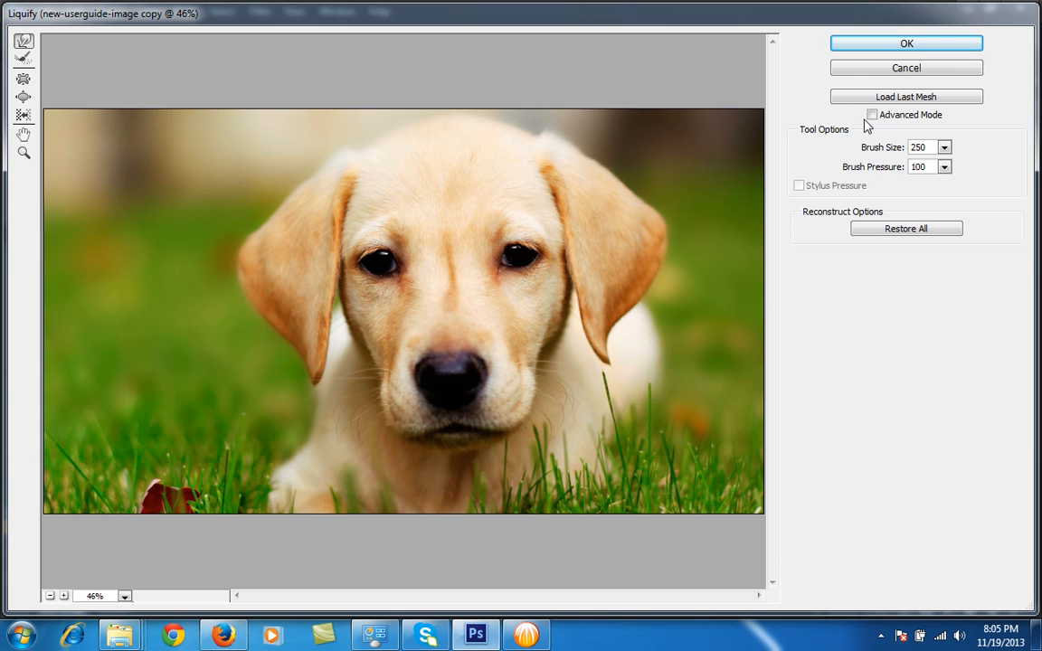
click(912, 45)
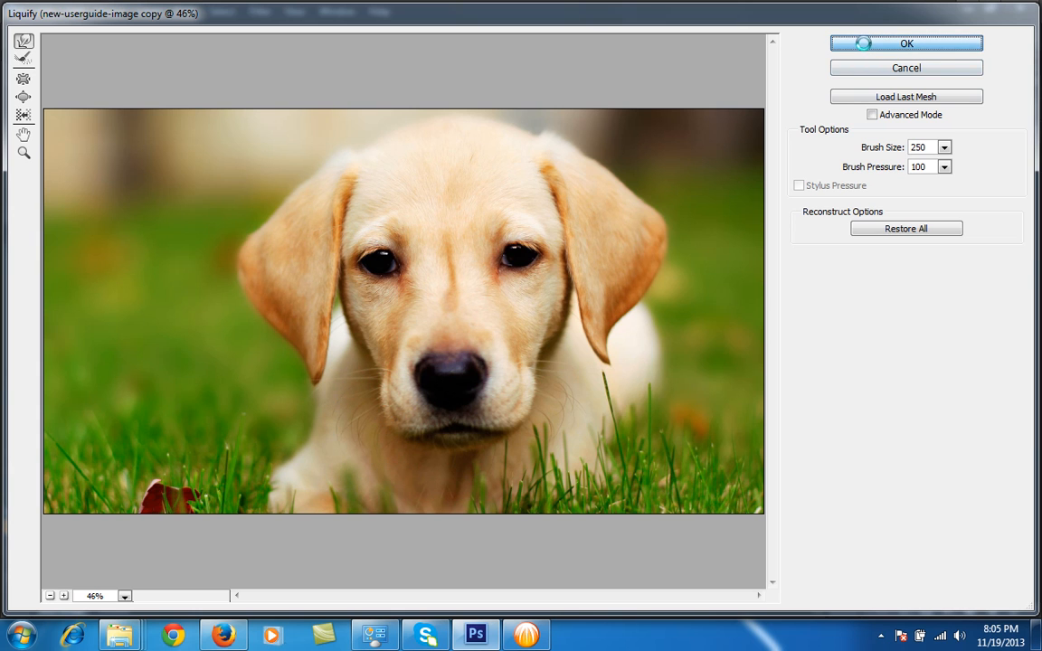
click(908, 44)
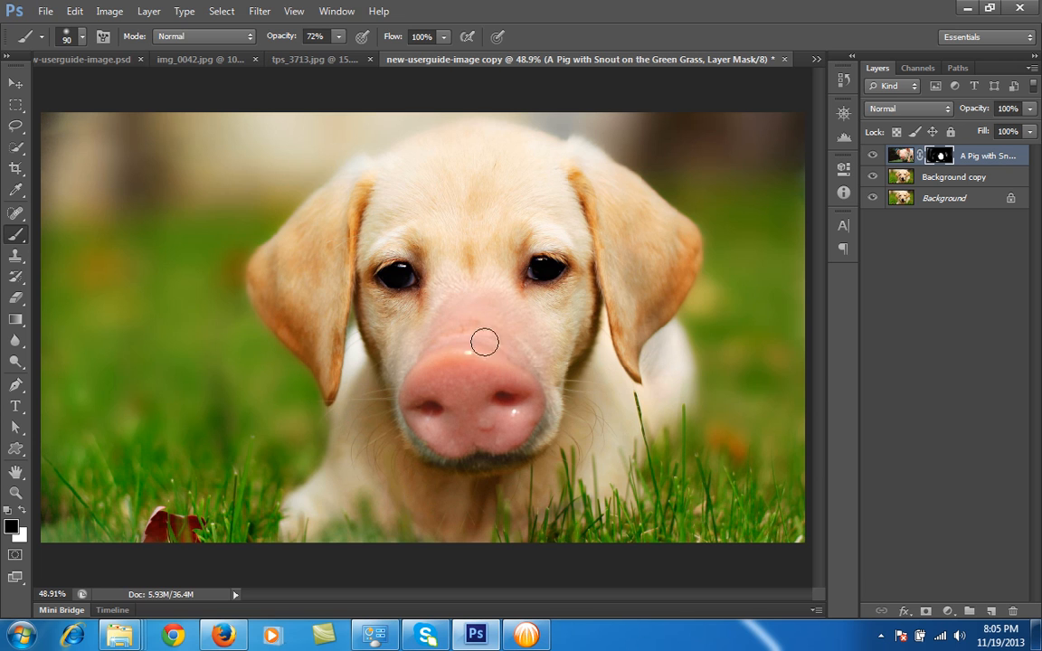
mouse_move(523, 192)
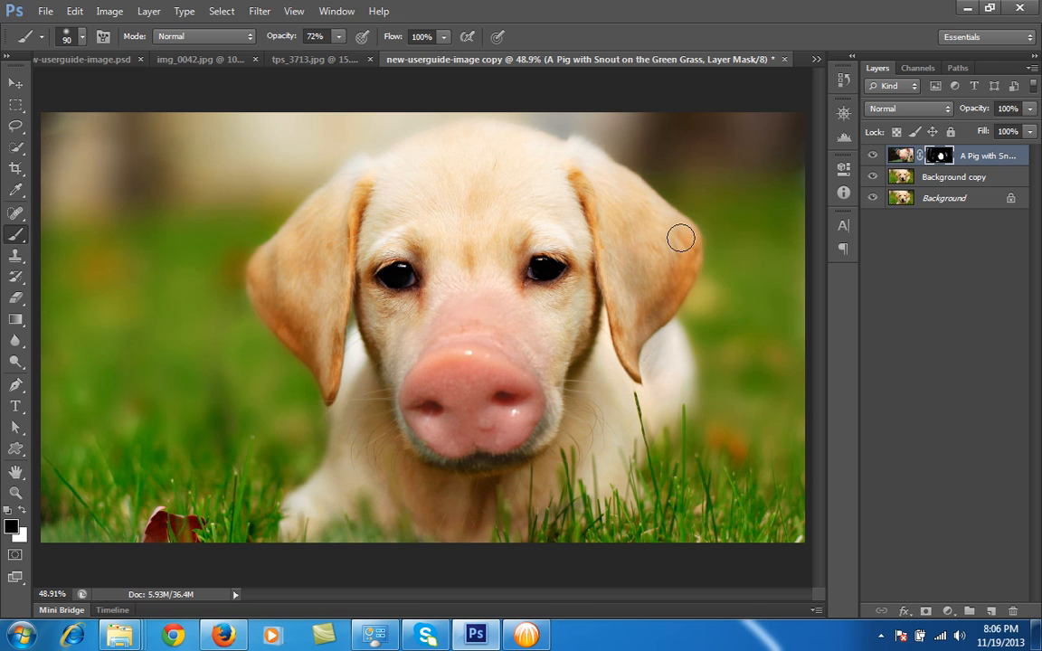
Add a Hue/Saturation adjustment above the snout layer and nudge its hue slightly.
click(950, 611)
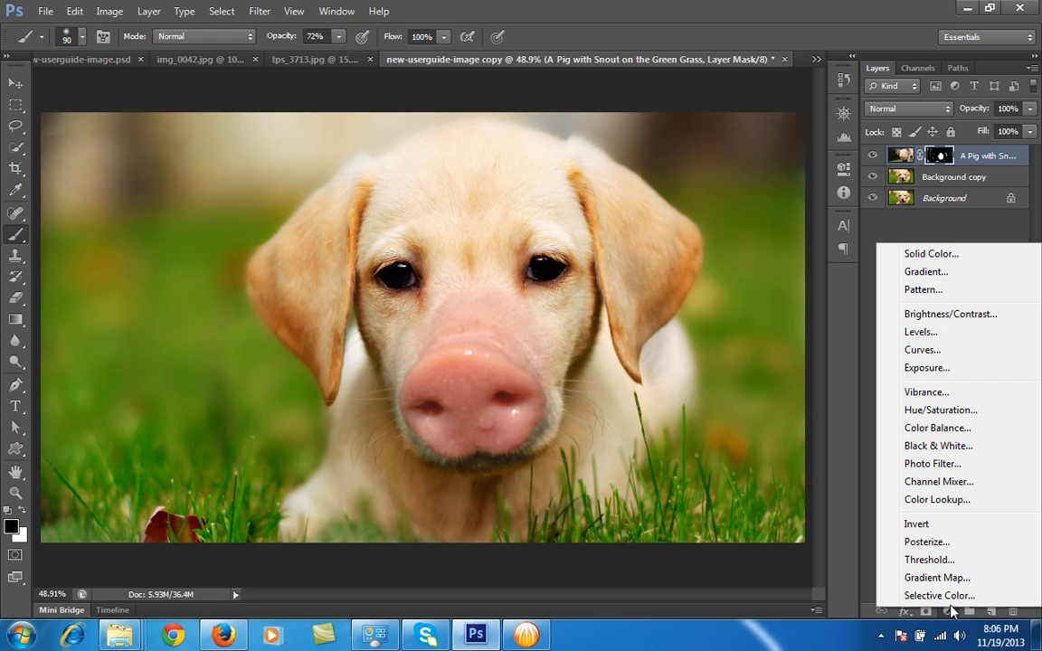
mouse_move(937, 331)
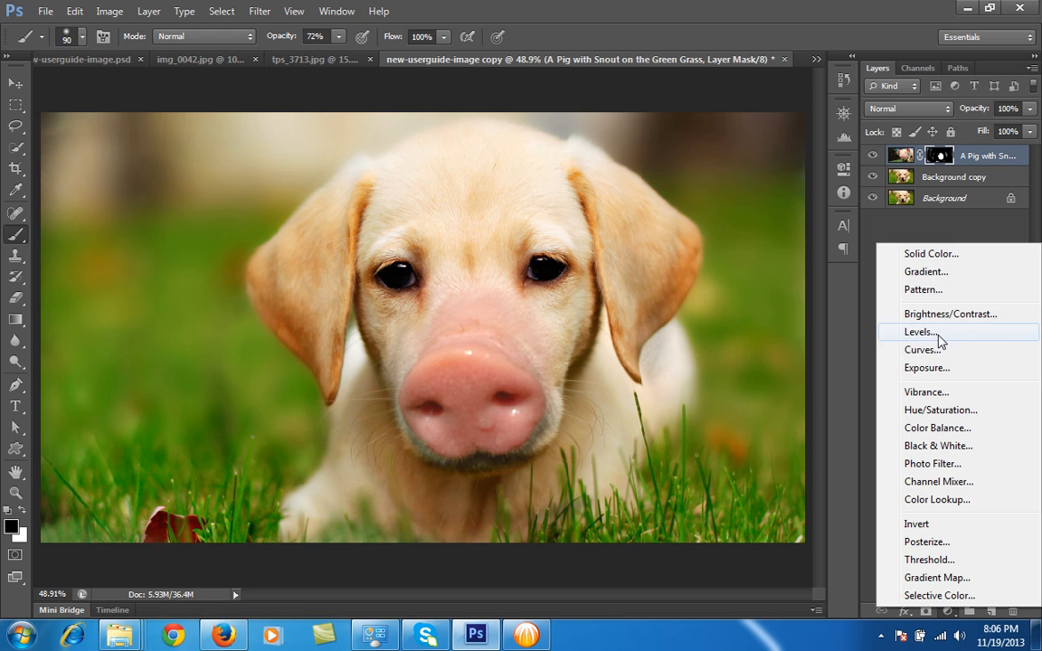
mouse_move(923, 349)
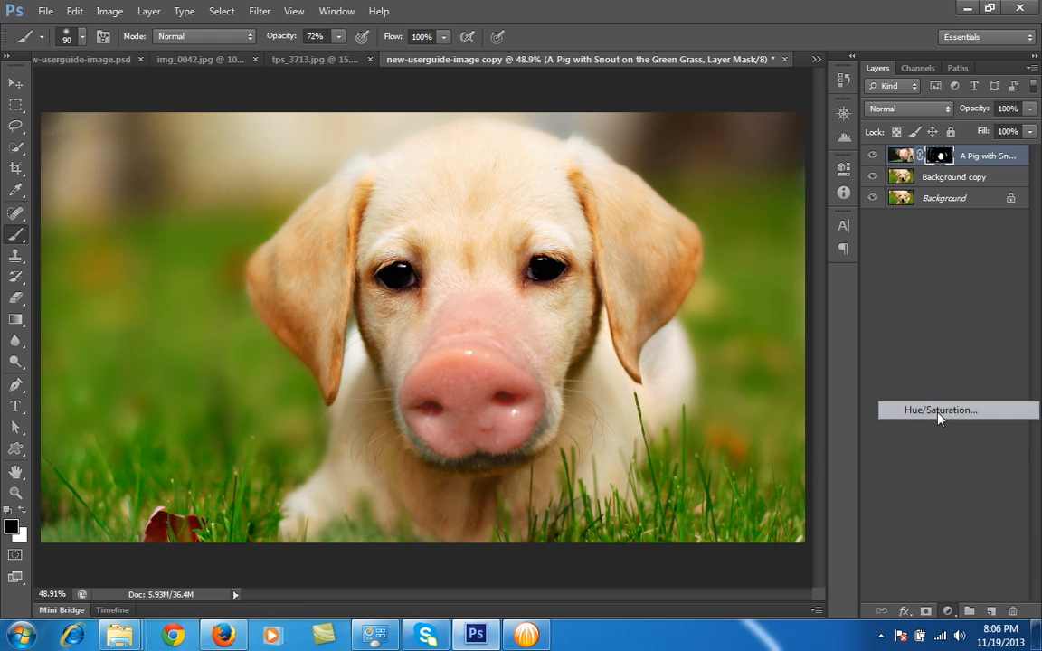
click(940, 409)
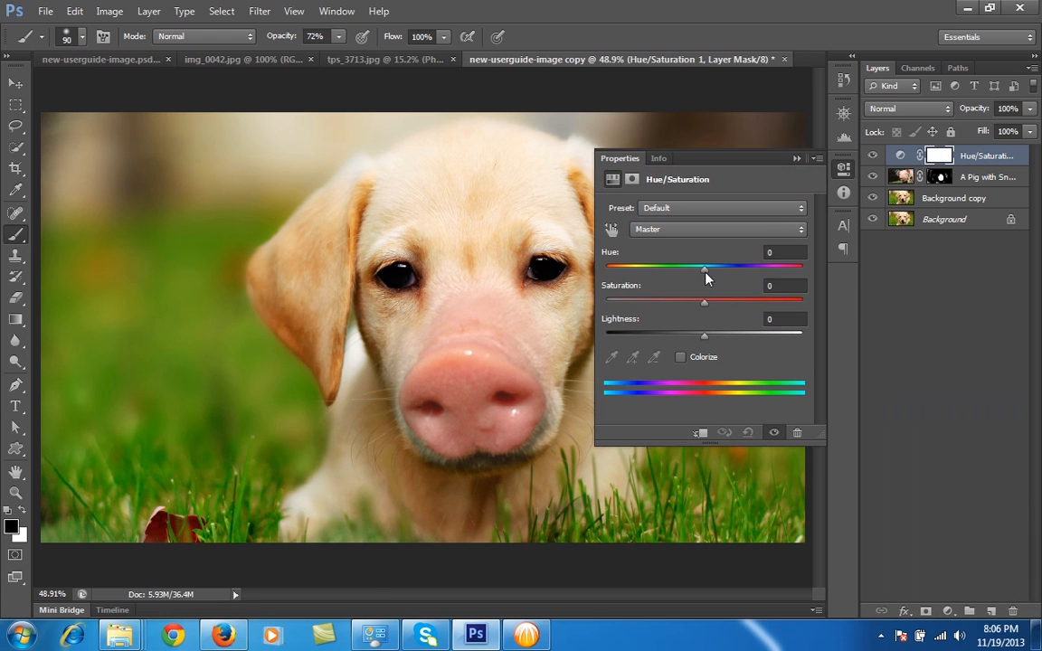
drag(706, 268, 709, 268)
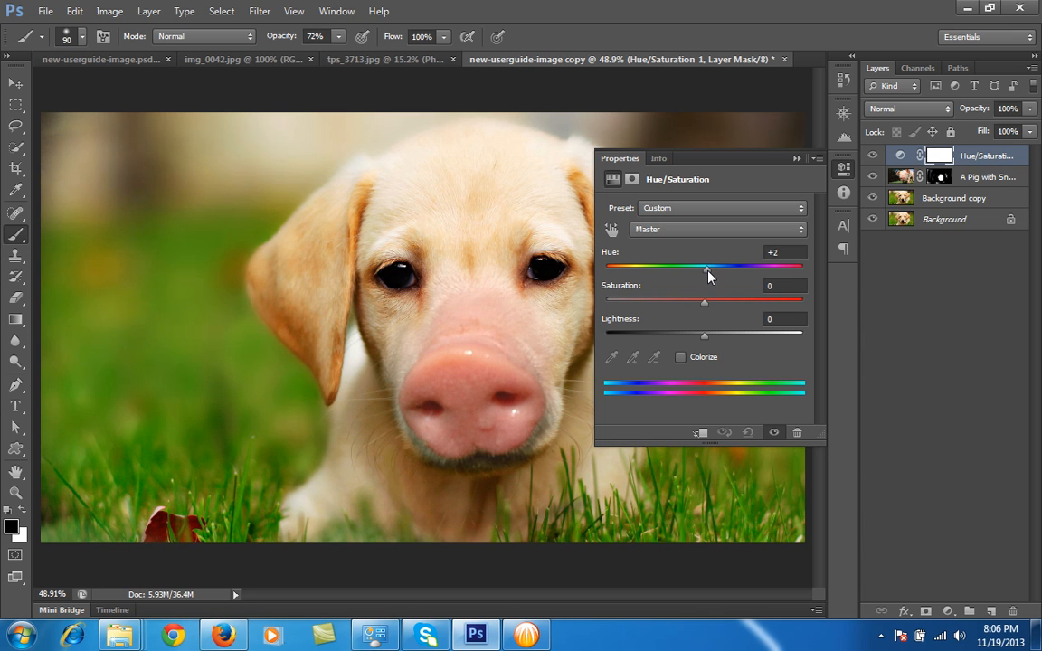
drag(707, 266, 705, 266)
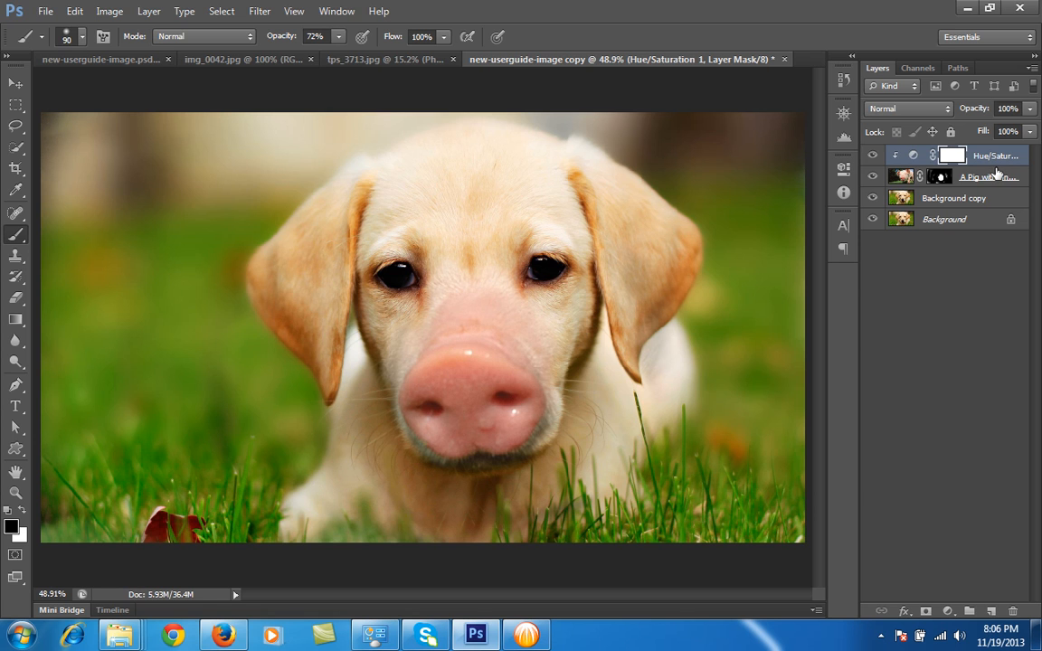
mouse_move(914, 156)
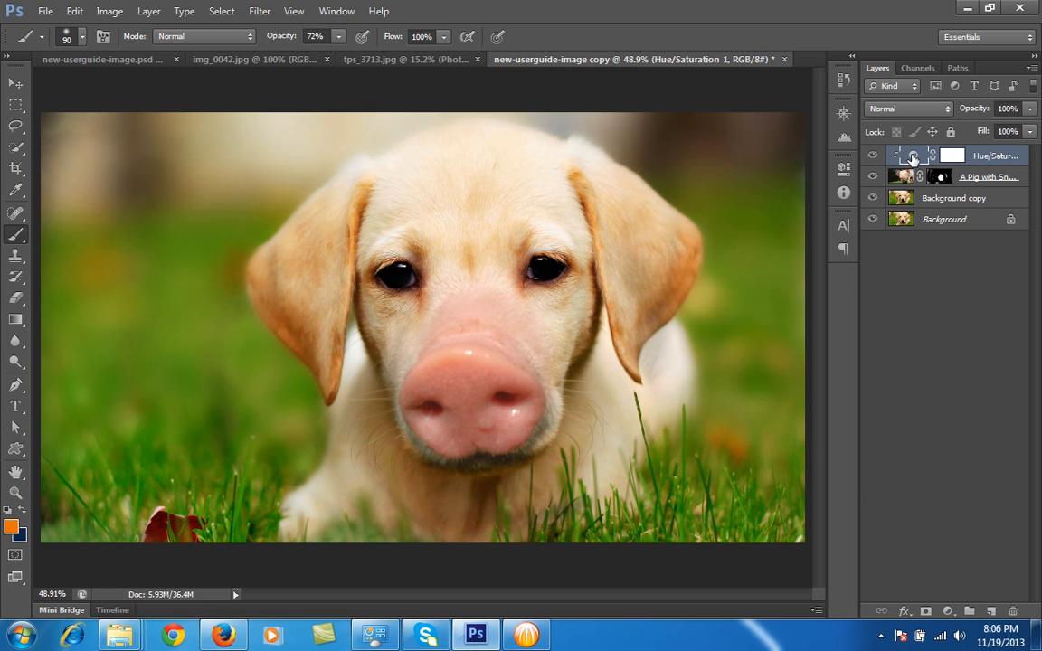
Experiment with the Hue slider and settle on a slight warm shift of about +10 toward the fur tone.
double_click(911, 155)
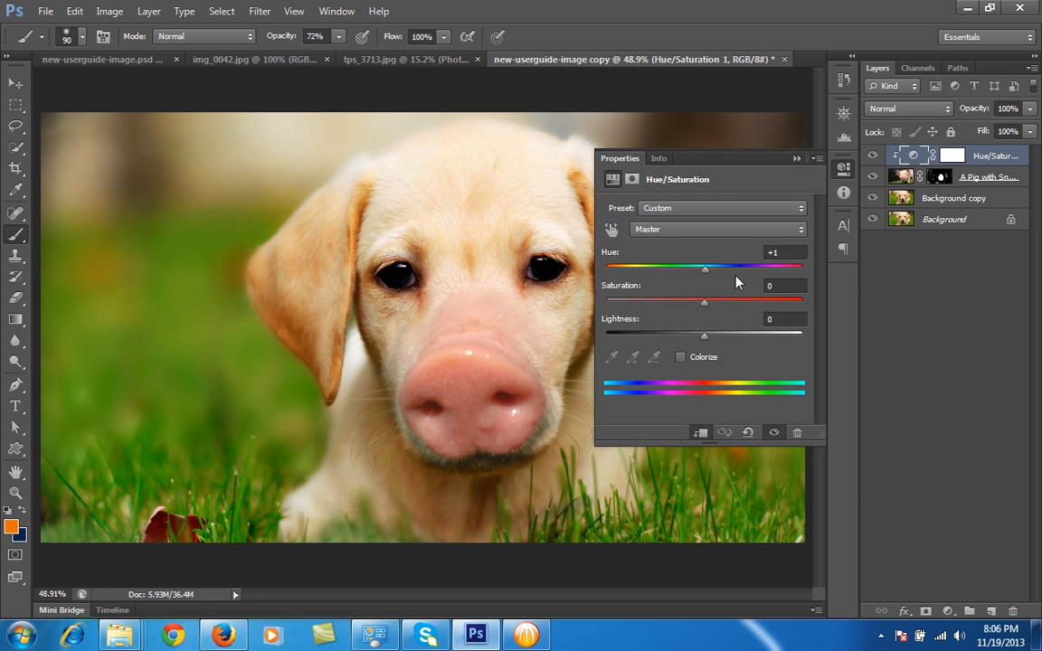
drag(707, 267, 706, 268)
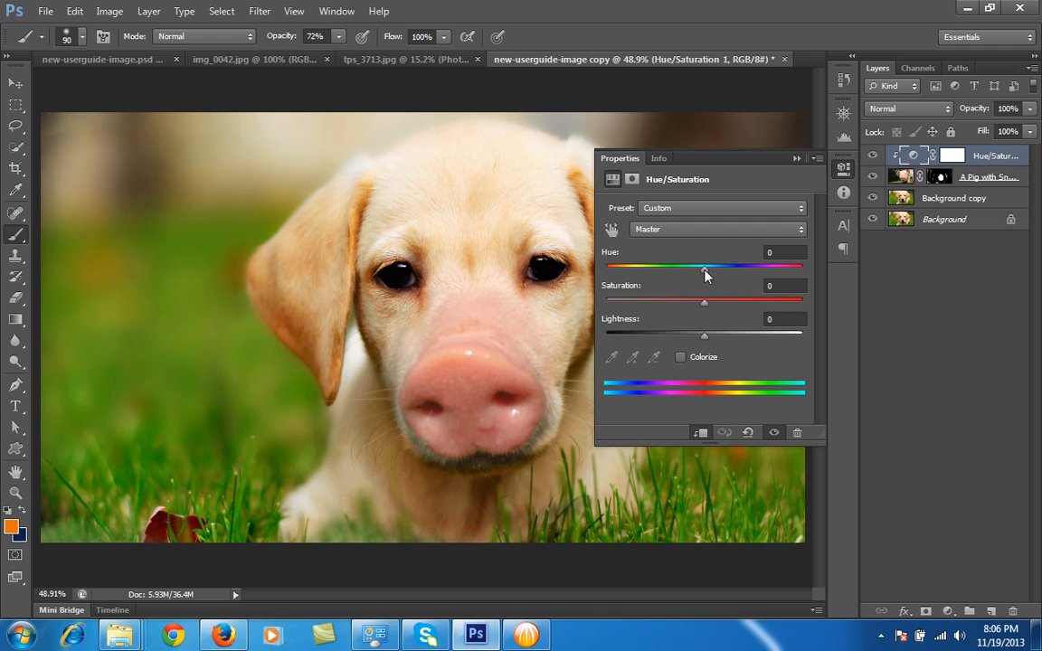
drag(706, 266, 738, 266)
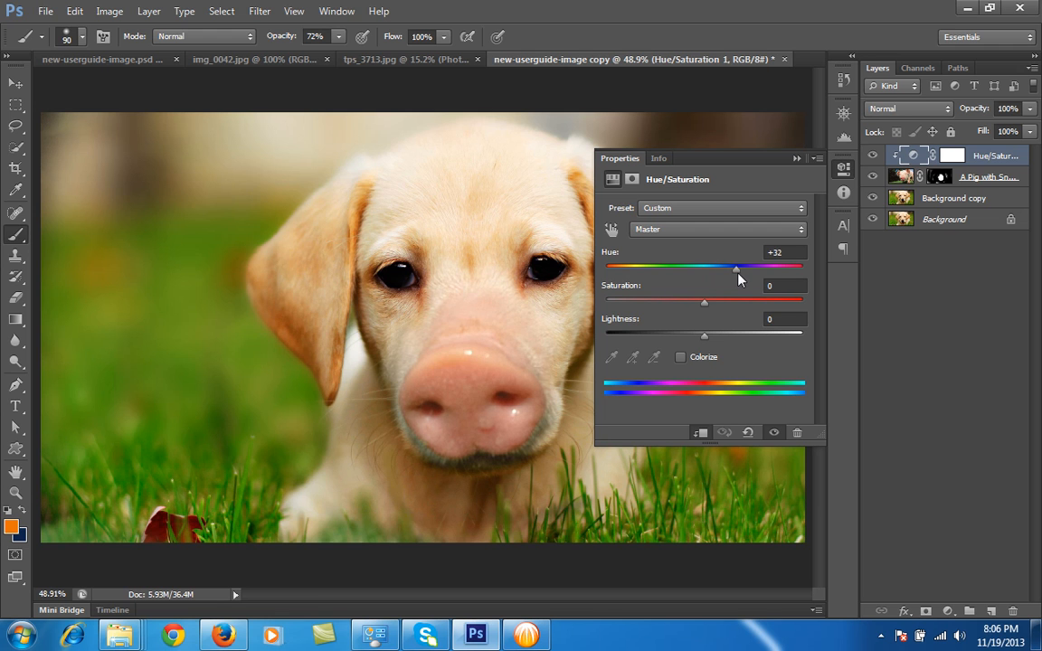
drag(738, 266, 673, 266)
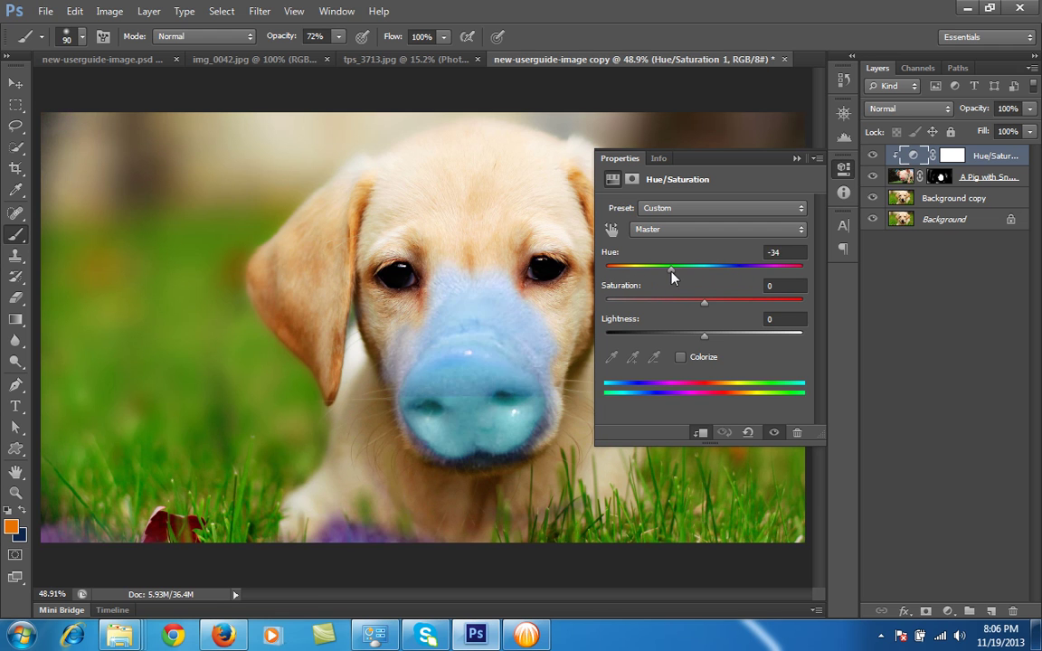
drag(671, 266, 704, 266)
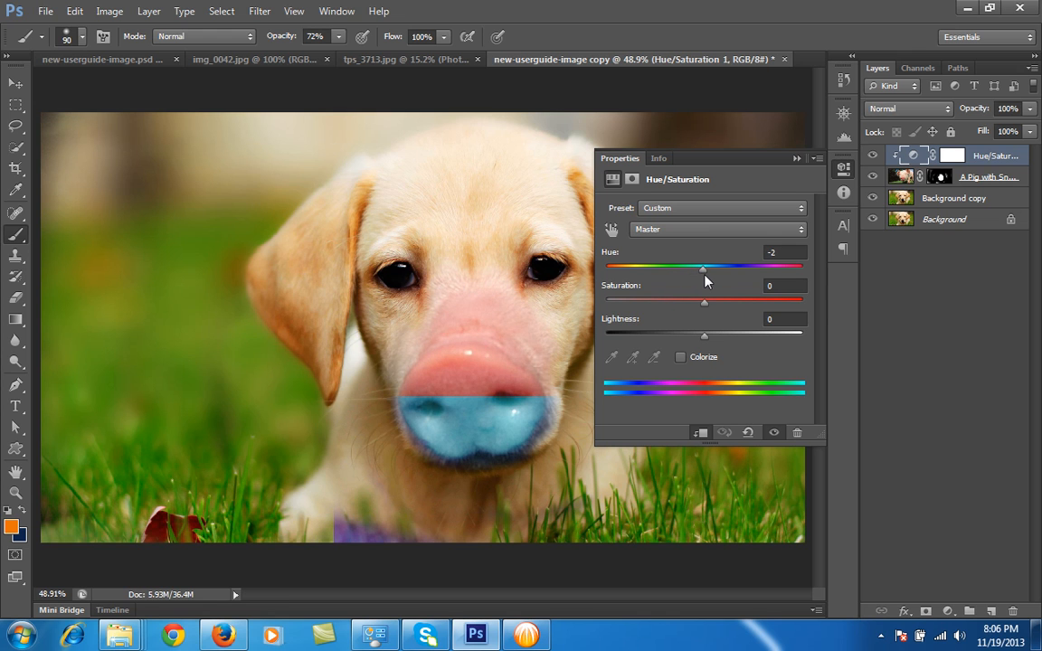
drag(703, 268, 706, 267)
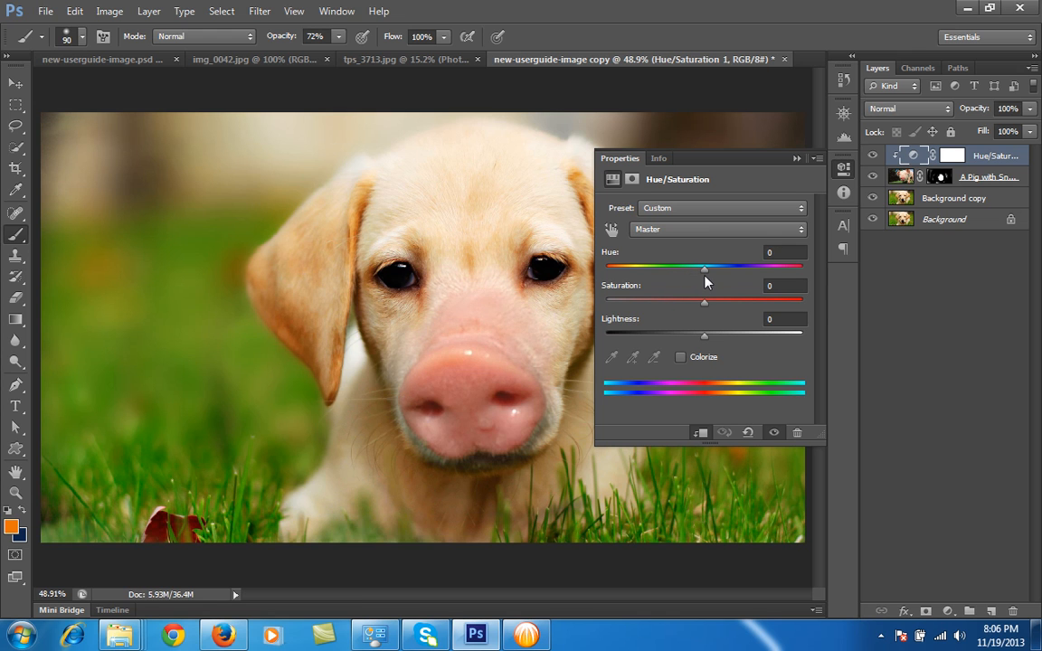
drag(705, 268, 711, 267)
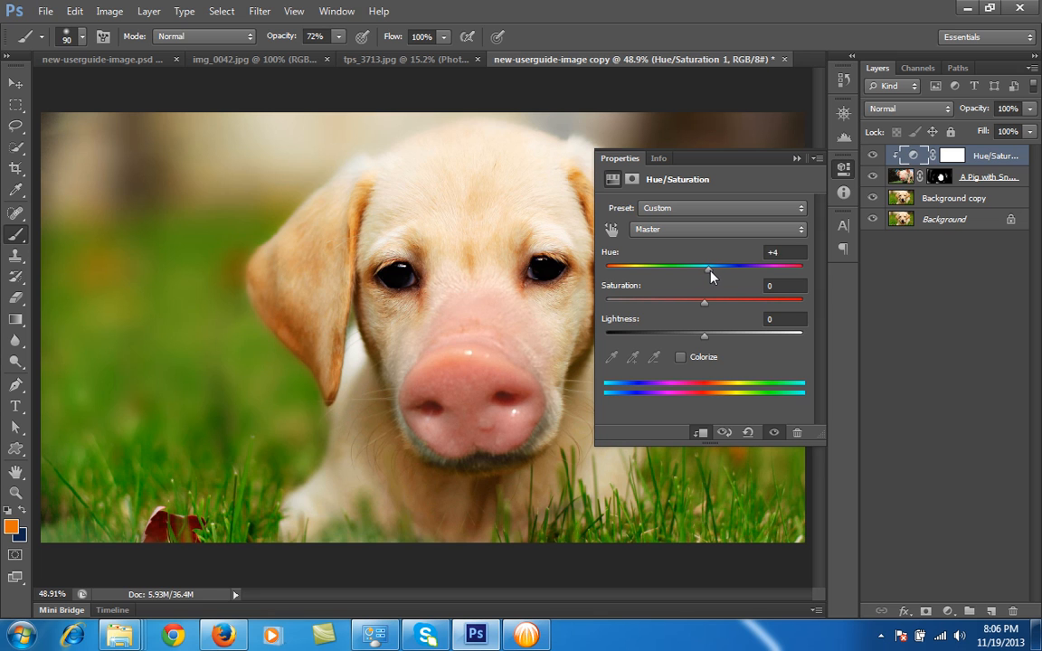
drag(707, 268, 720, 268)
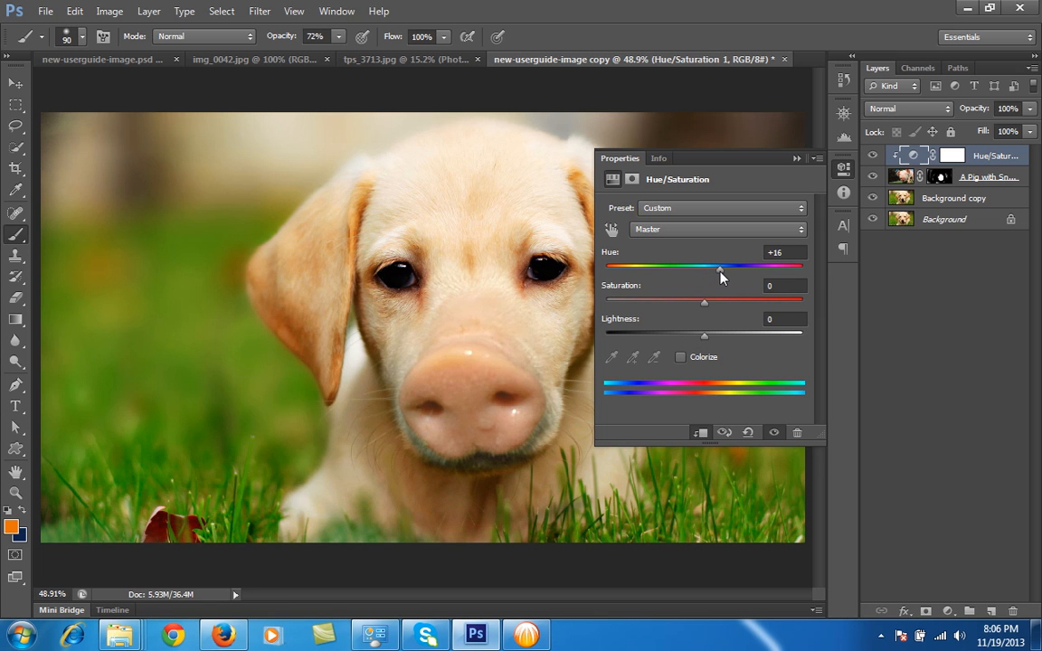
drag(720, 266, 715, 266)
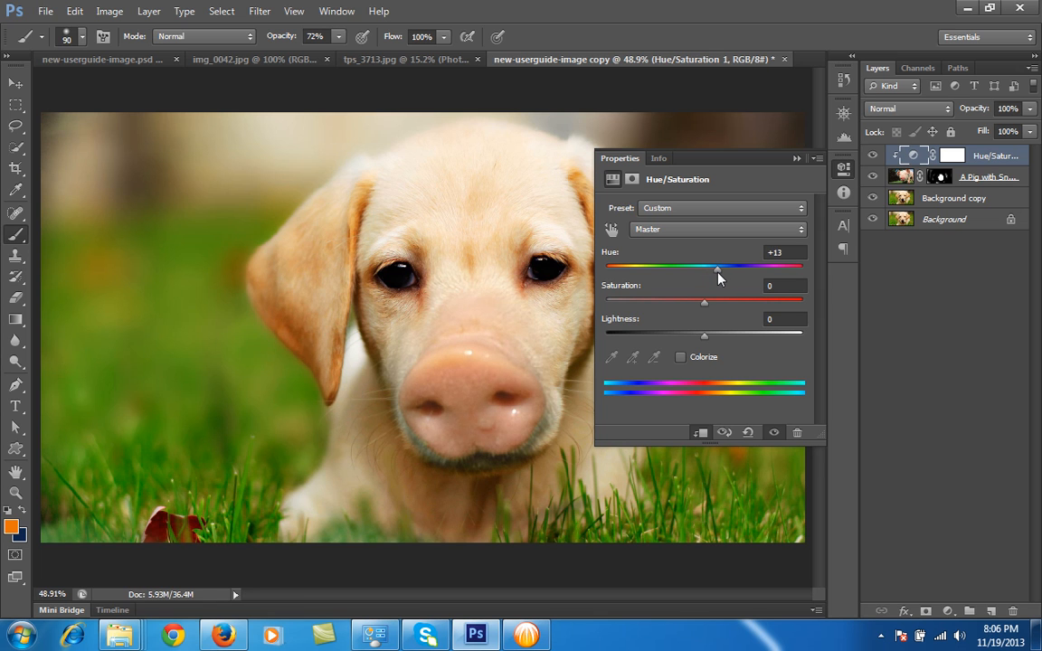
mouse_move(712, 315)
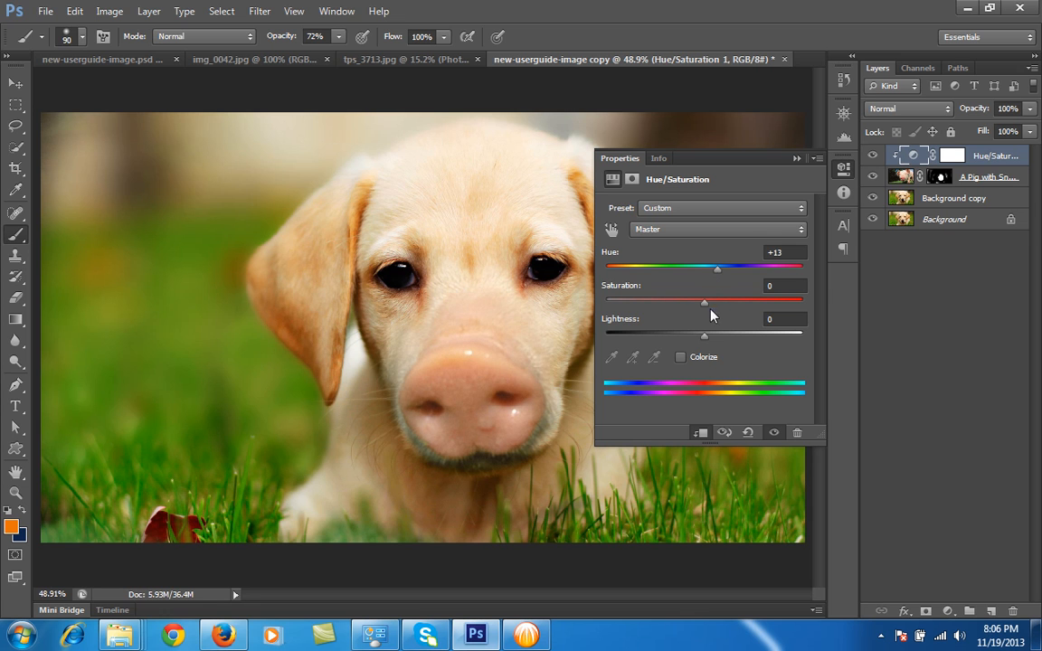
Raise the snout's saturation to about +12.
drag(705, 301, 716, 300)
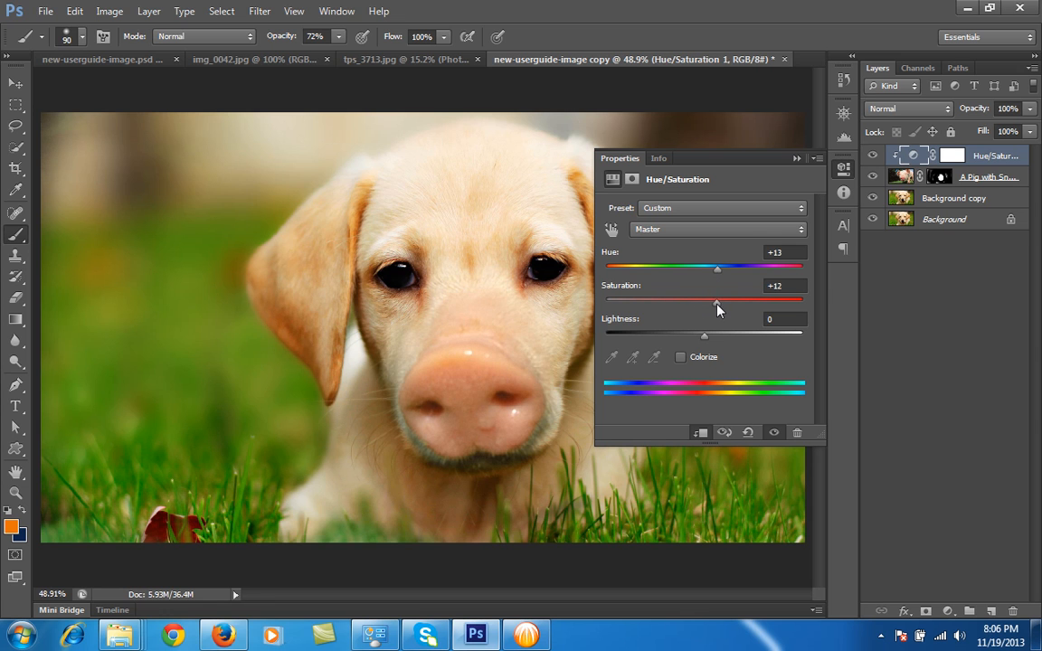
drag(716, 298, 724, 299)
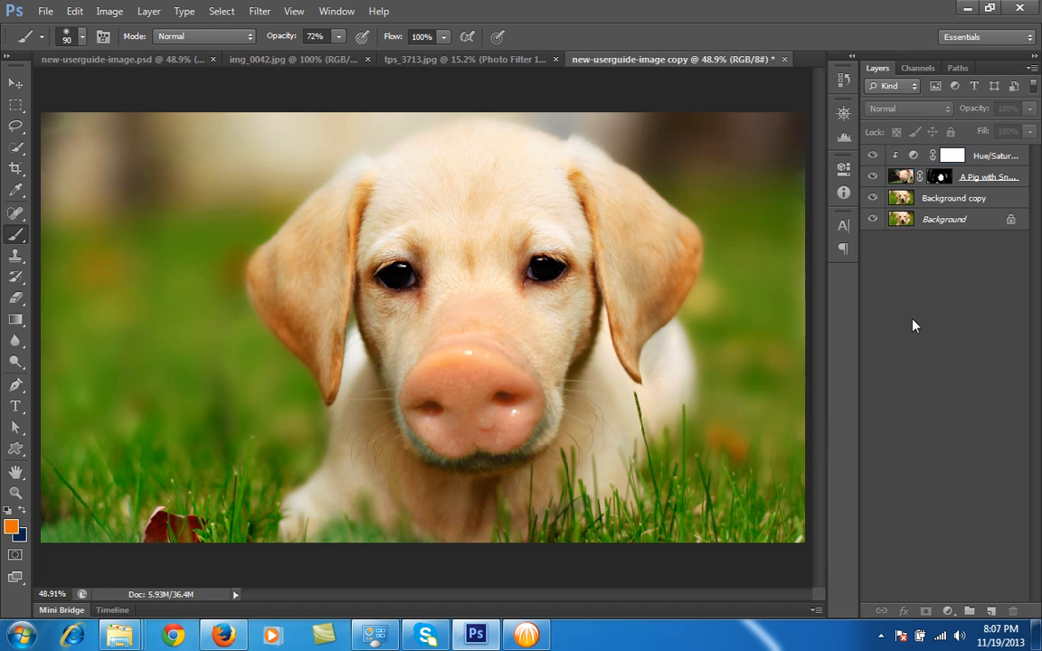
mouse_move(912, 290)
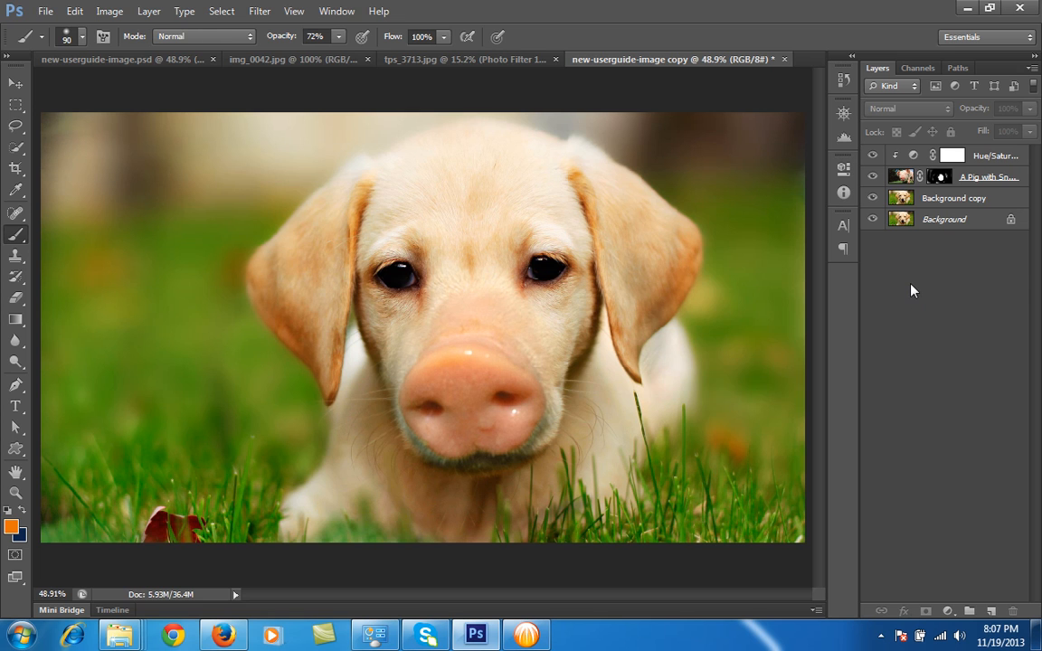
mouse_move(962, 210)
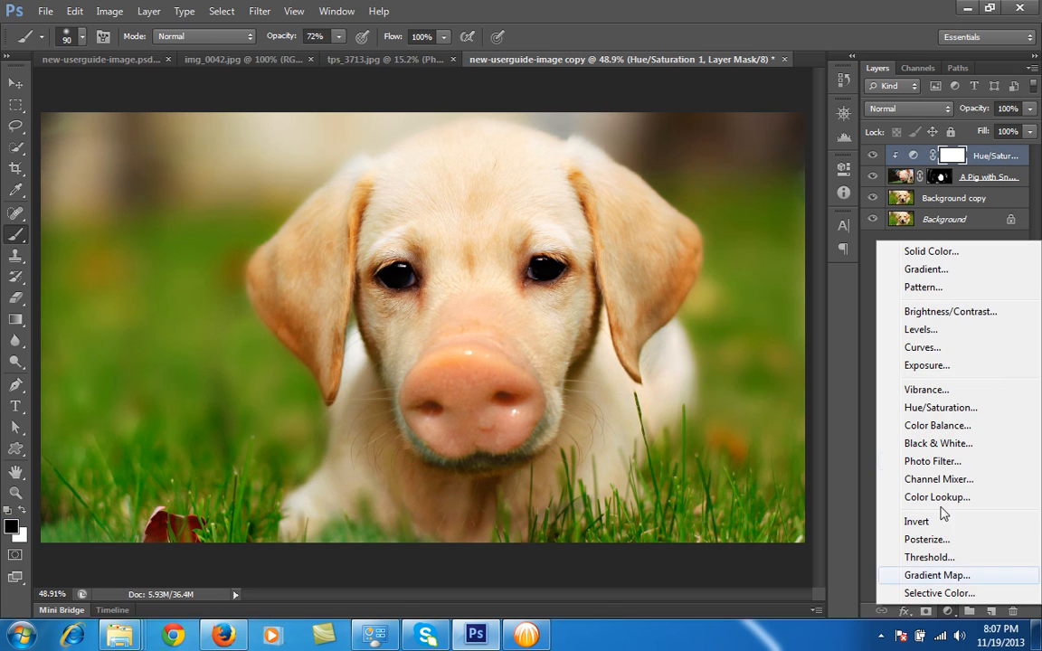
Add a Levels adjustment, begin lowering its output highlights, and clip it to the snout layer.
click(941, 407)
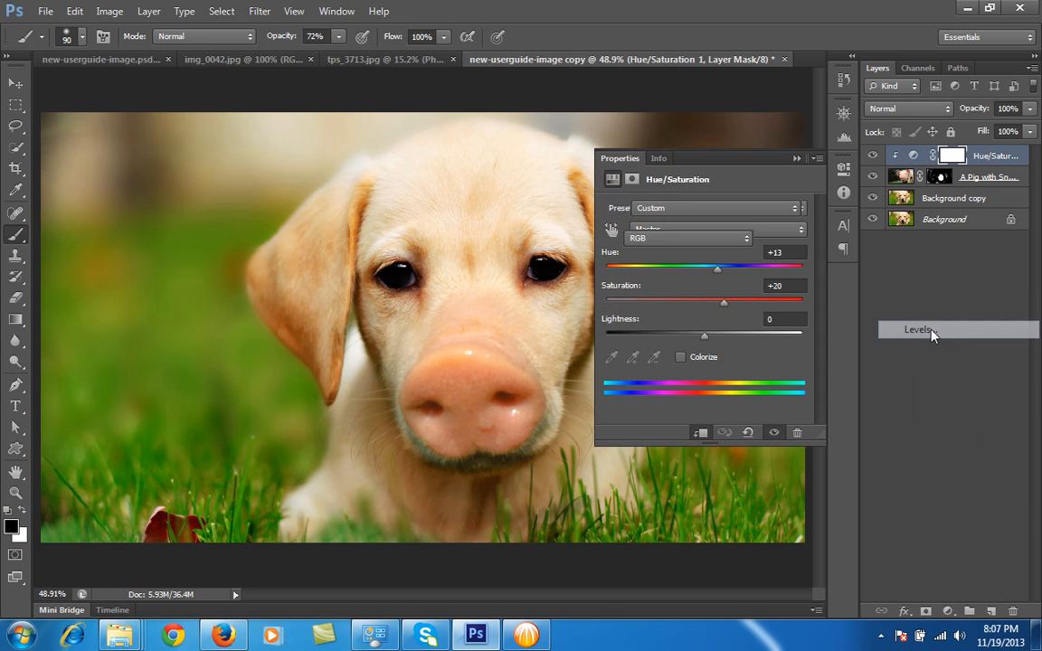
click(919, 329)
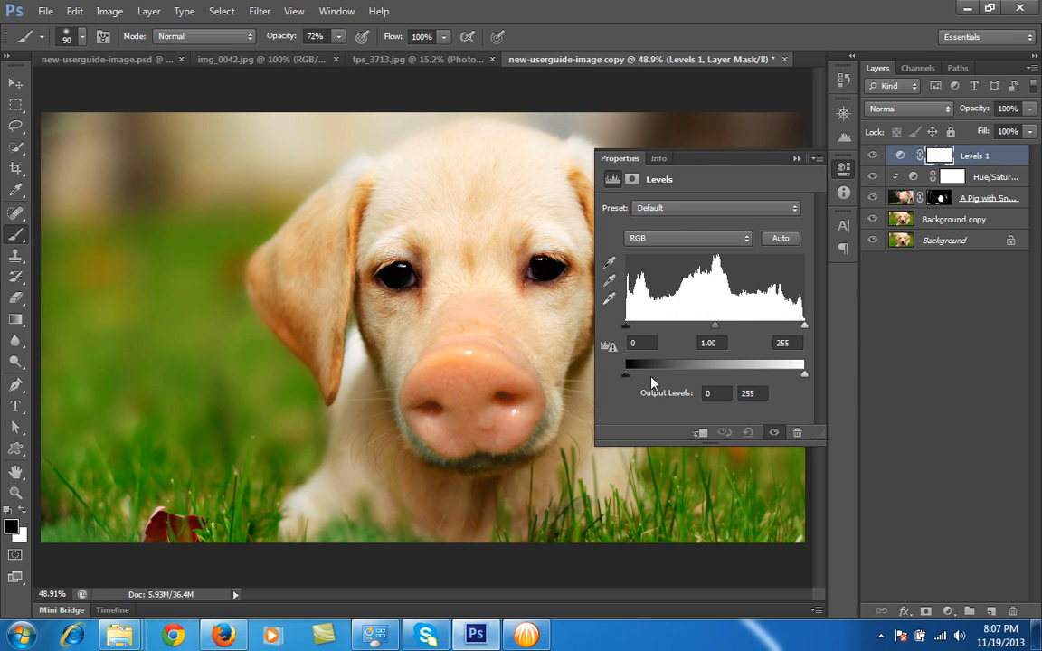
drag(624, 373, 637, 372)
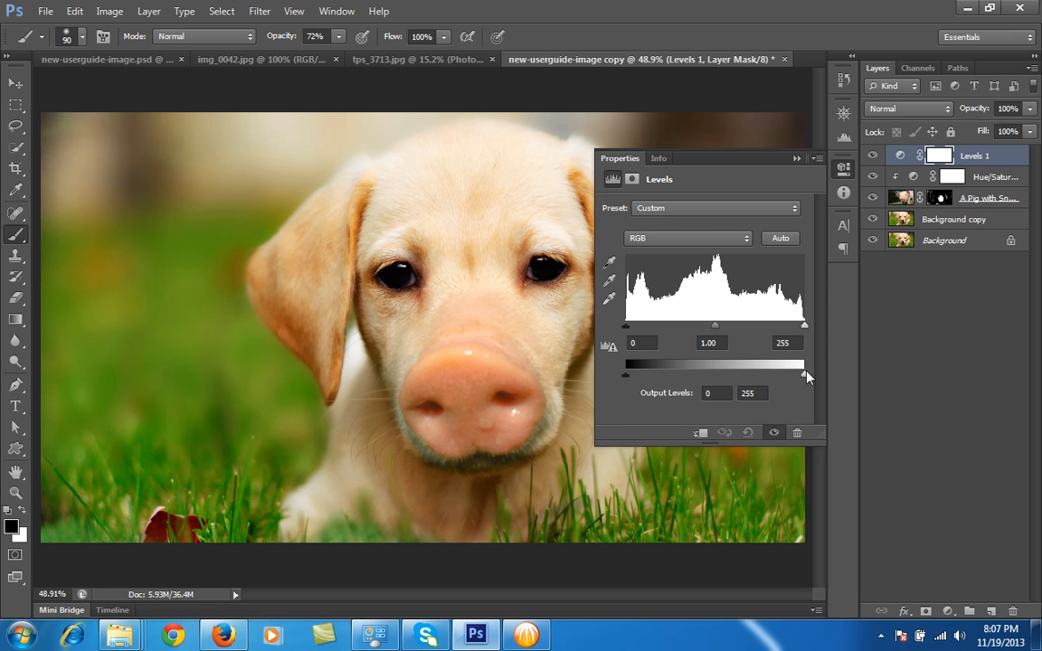
drag(803, 372, 794, 372)
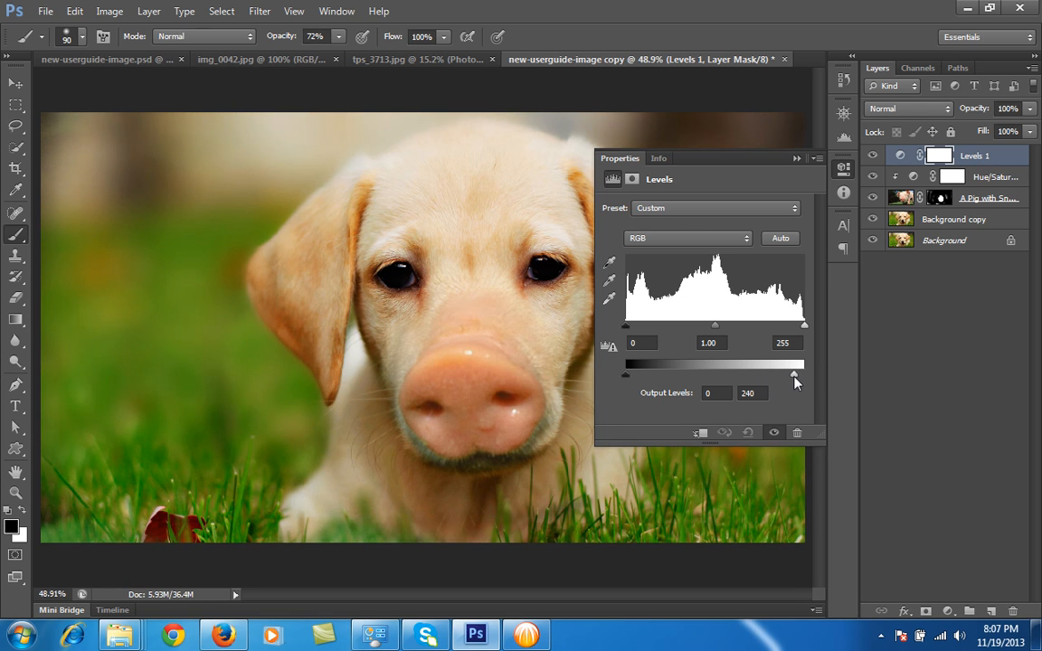
drag(796, 372, 803, 372)
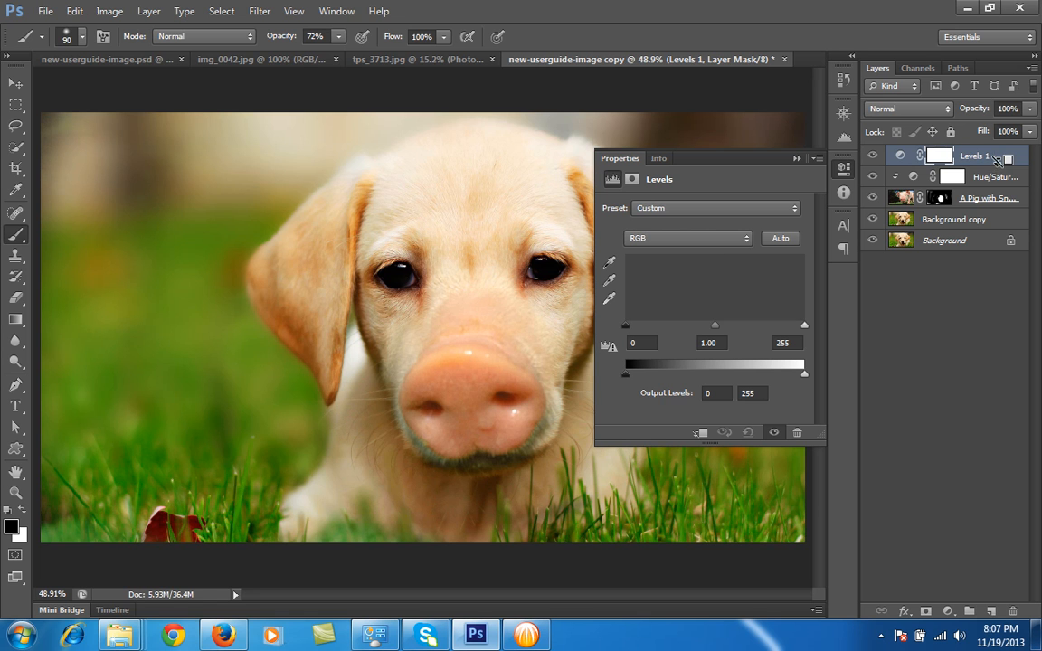
Settle the output highlights near 249, darken midtones and lift the black point slightly, then collapse Properties.
drag(803, 371, 800, 371)
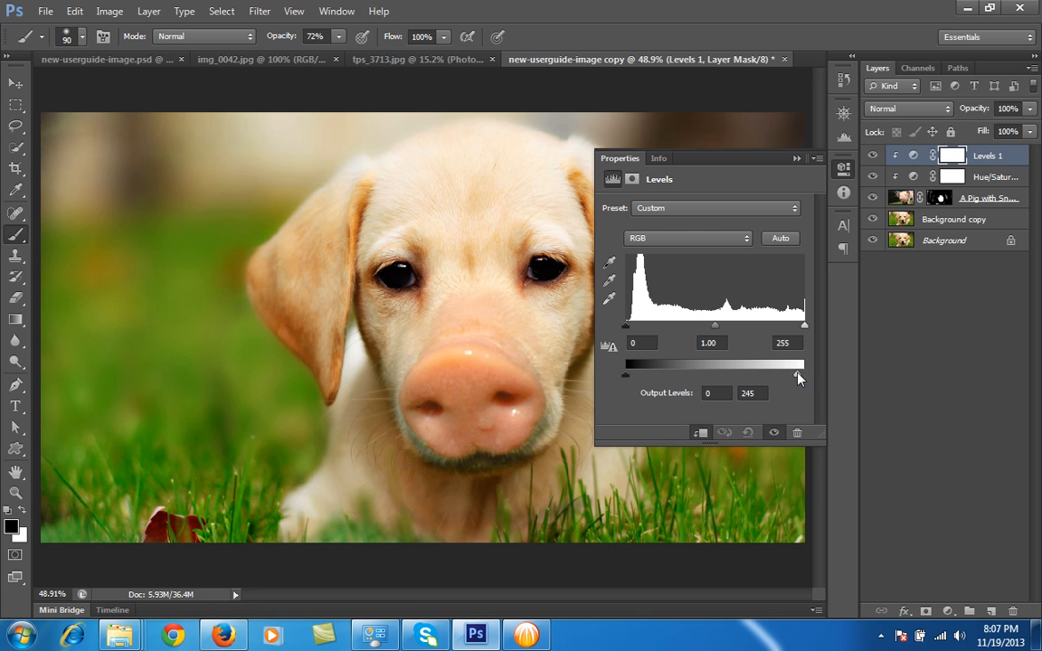
drag(803, 372, 780, 373)
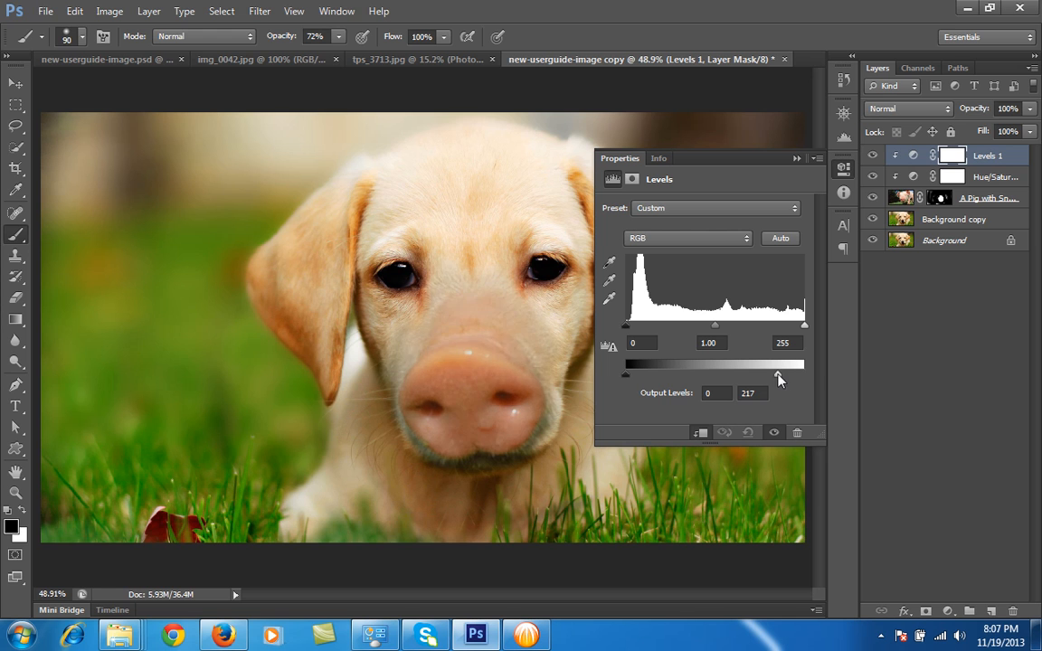
drag(780, 373, 799, 373)
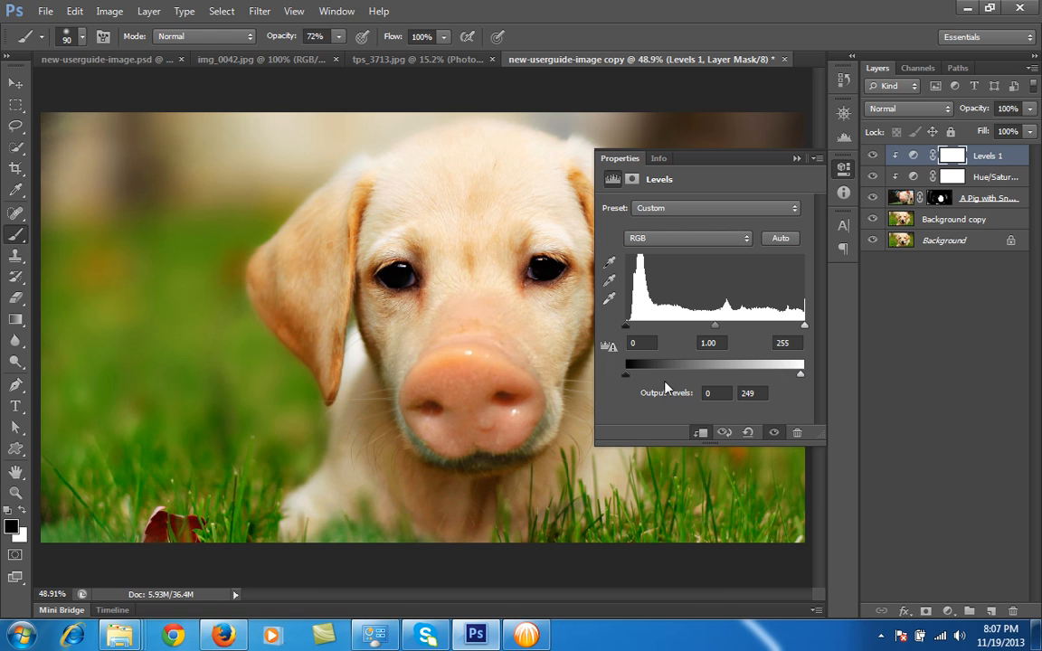
drag(626, 373, 632, 373)
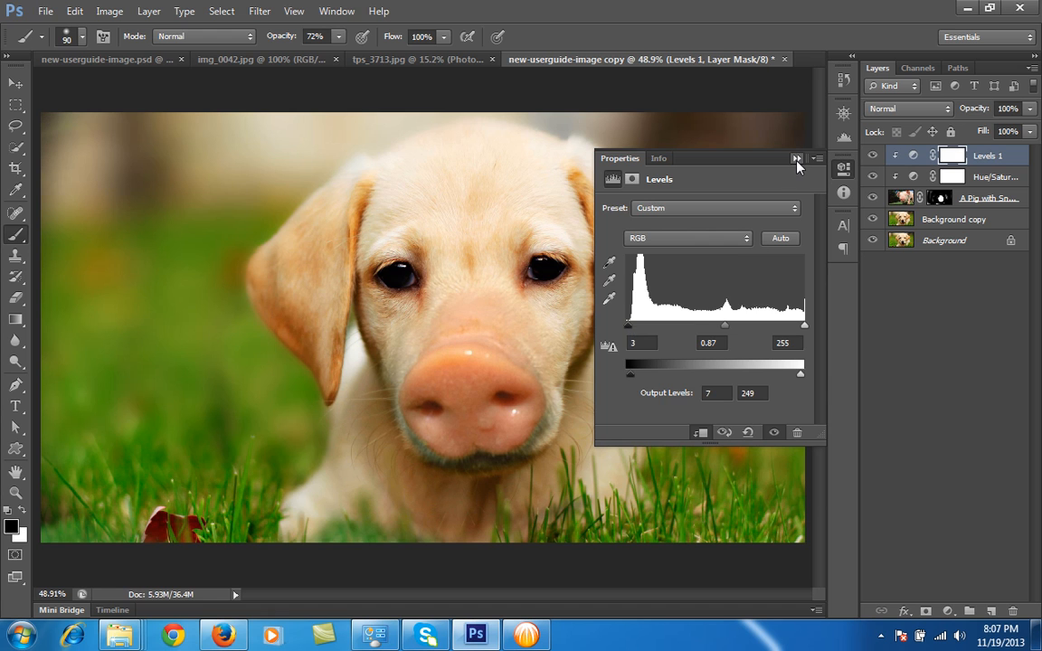
click(796, 159)
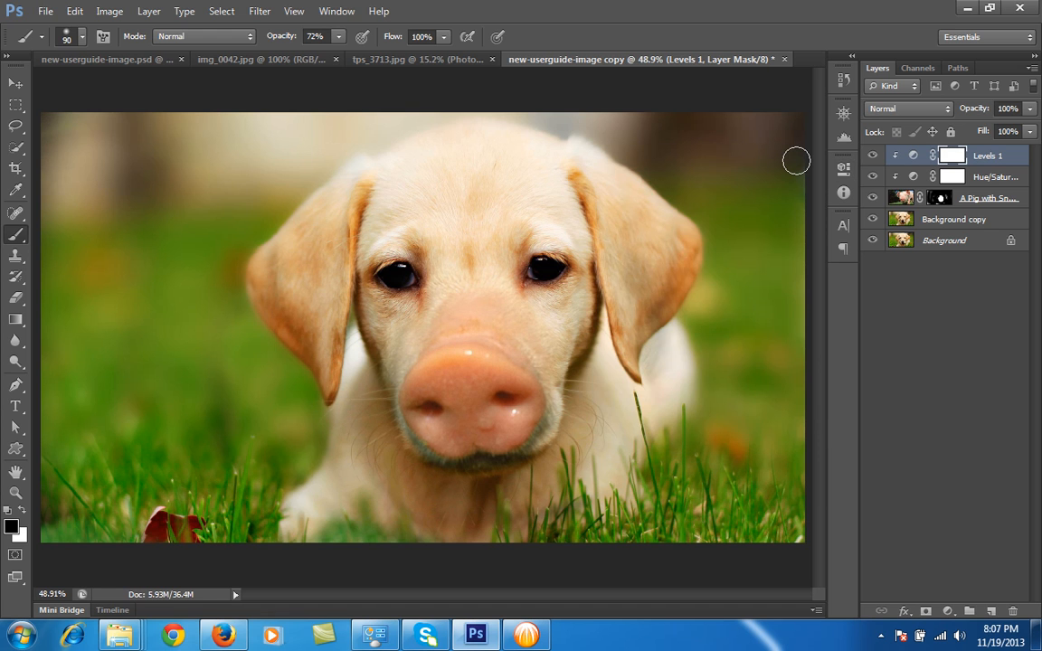
mouse_move(934, 250)
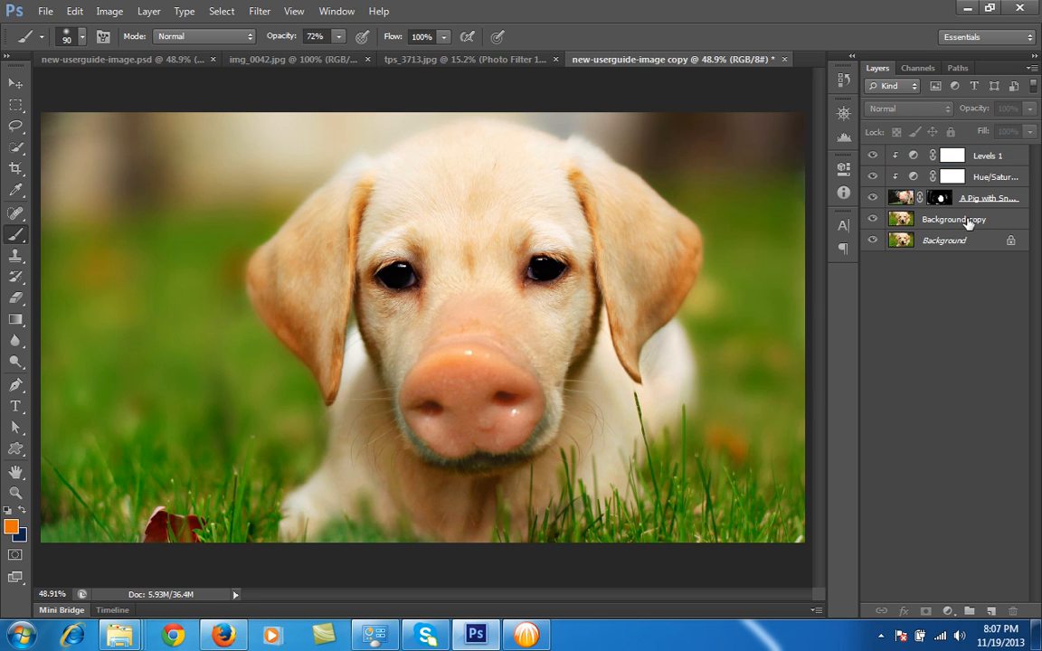
Select the Background copy layer and bring up the Filter menu for Liquify.
click(951, 219)
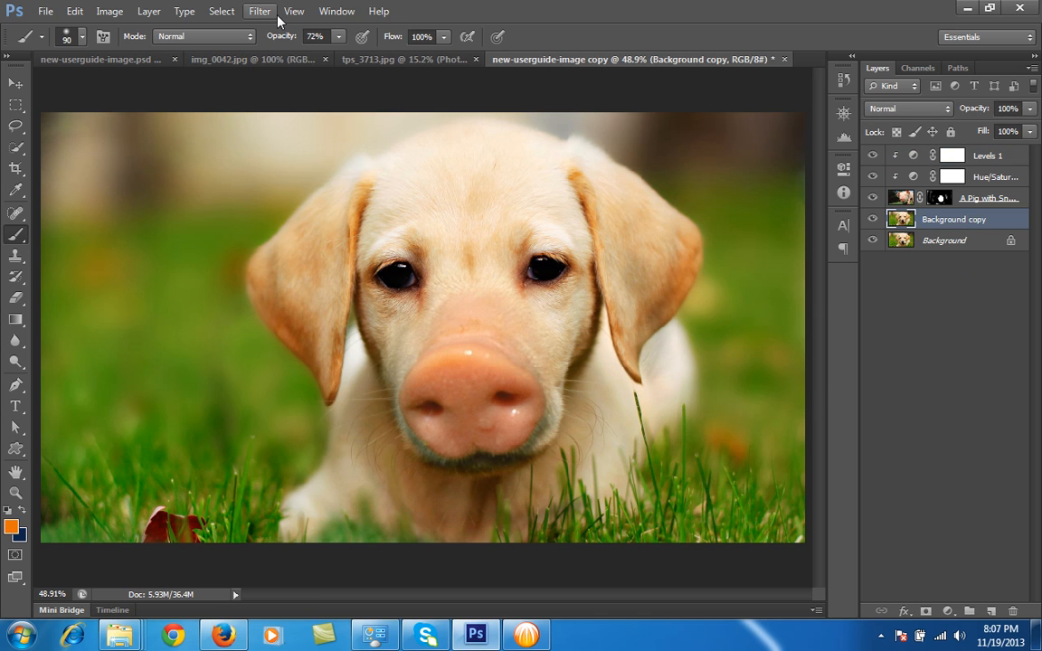
click(282, 11)
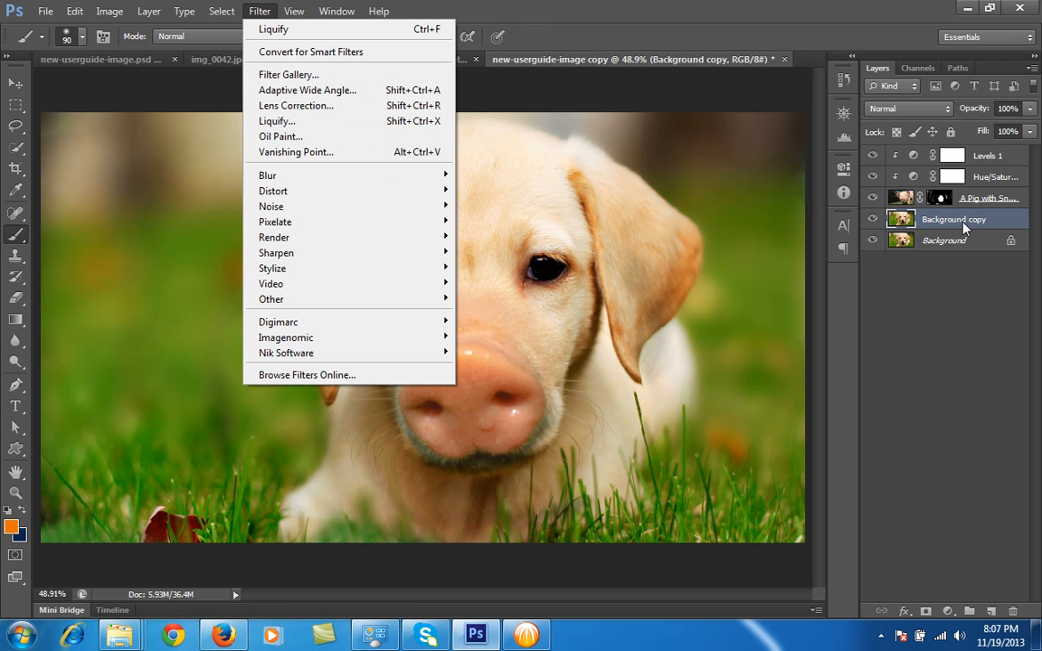
mouse_move(340, 56)
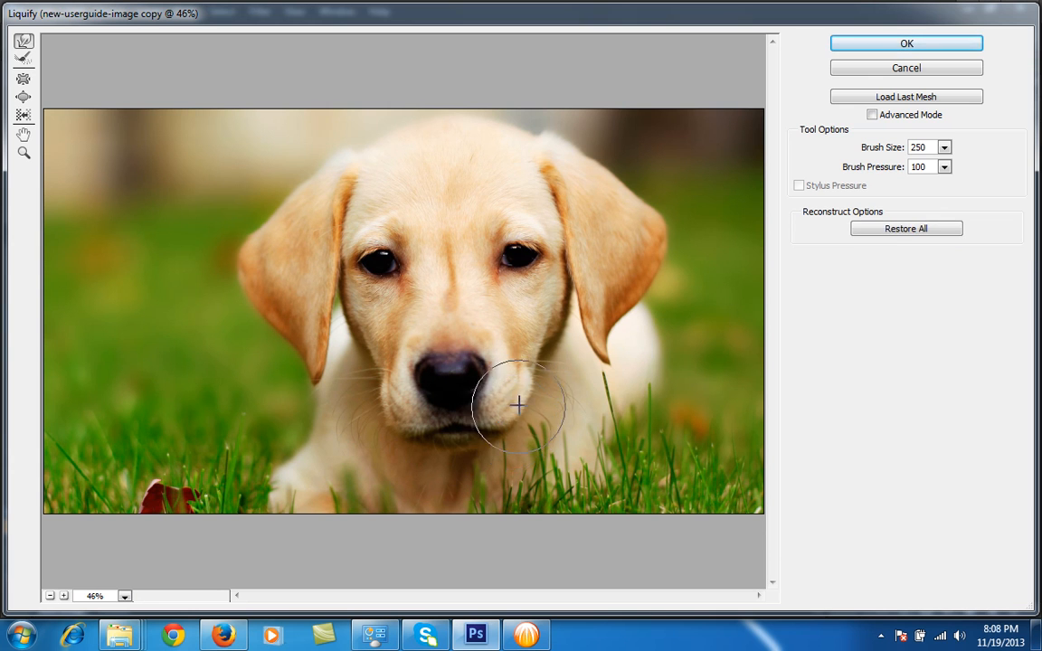
Forward-warp the puppy's lower right face and left cheek, then commit the Liquify result.
drag(515, 405, 387, 424)
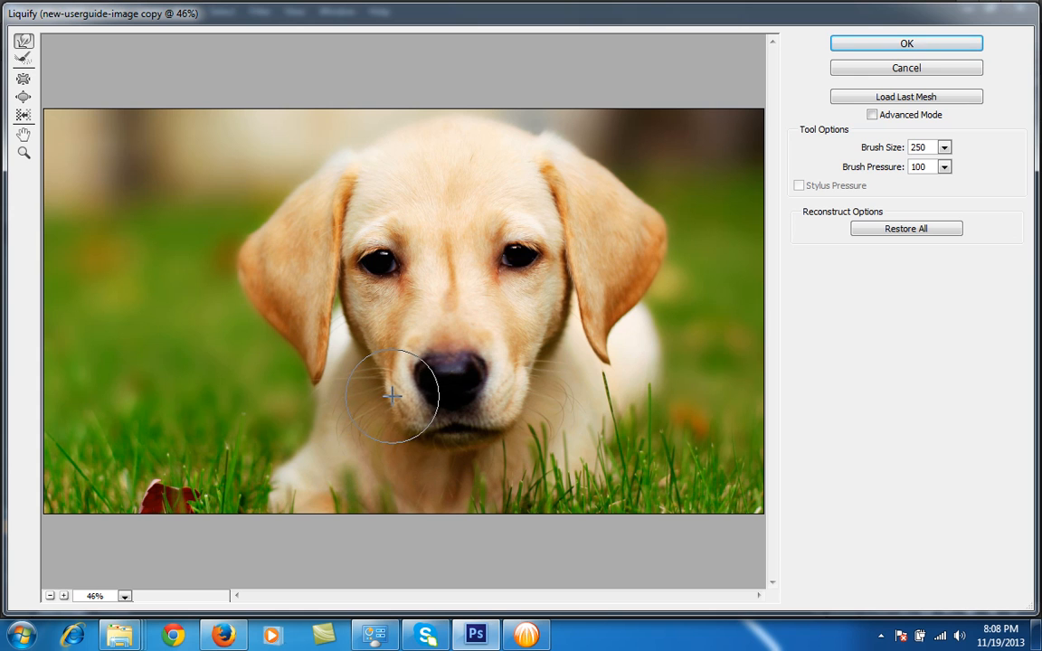
drag(391, 395, 520, 389)
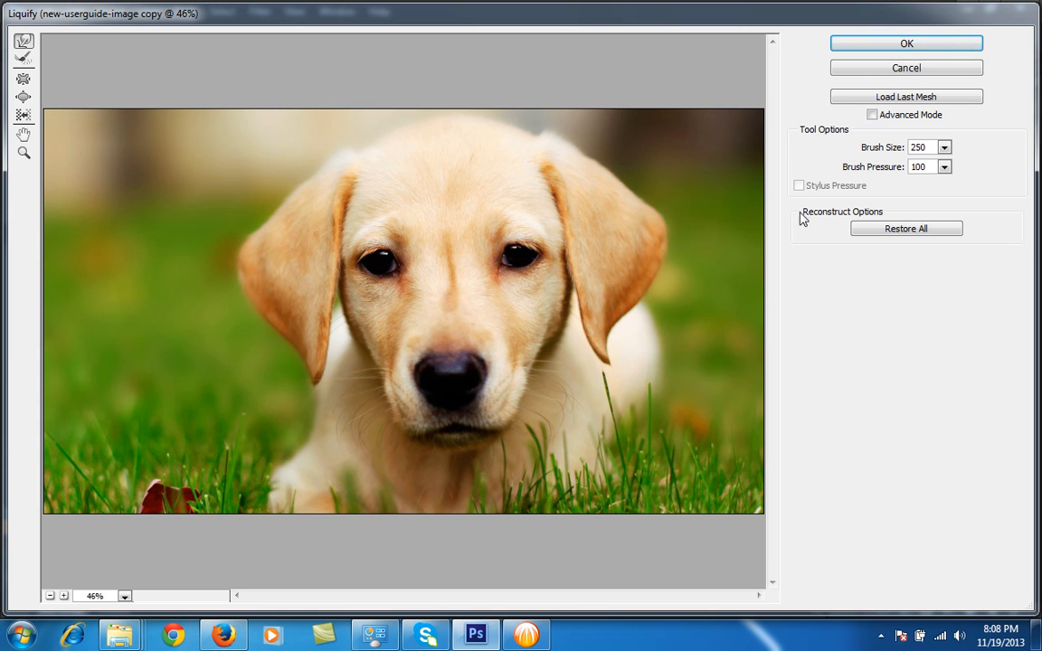
click(904, 44)
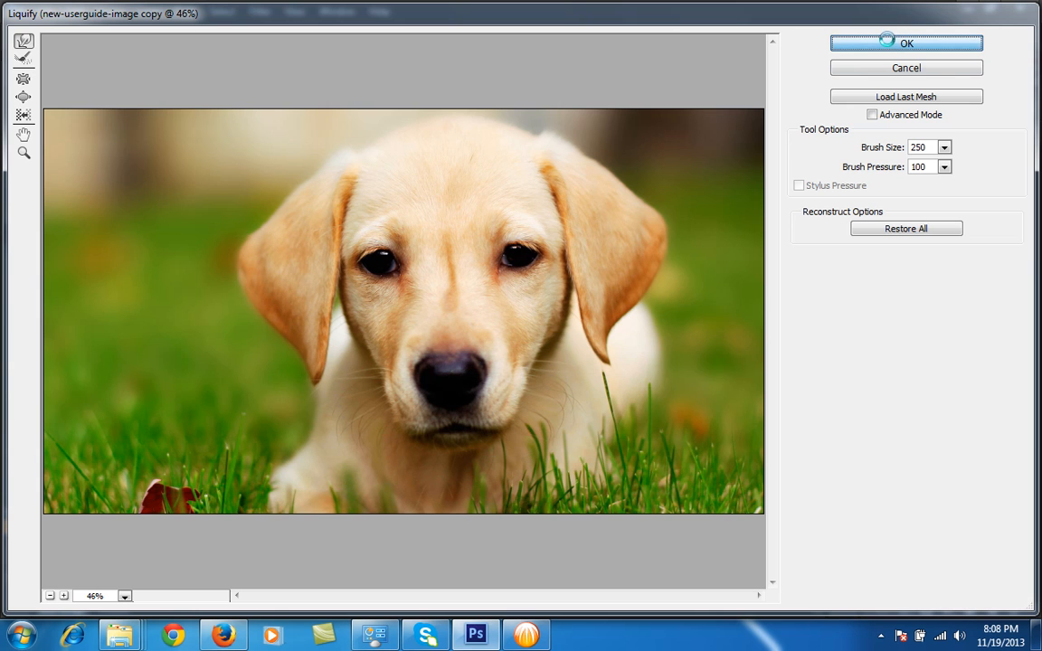
click(902, 43)
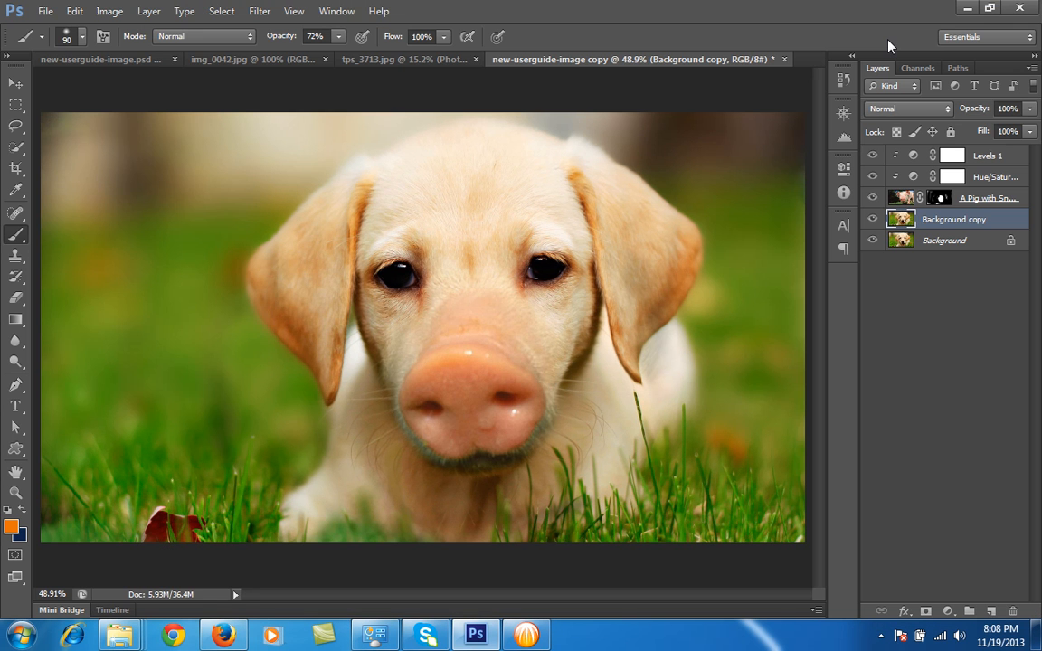